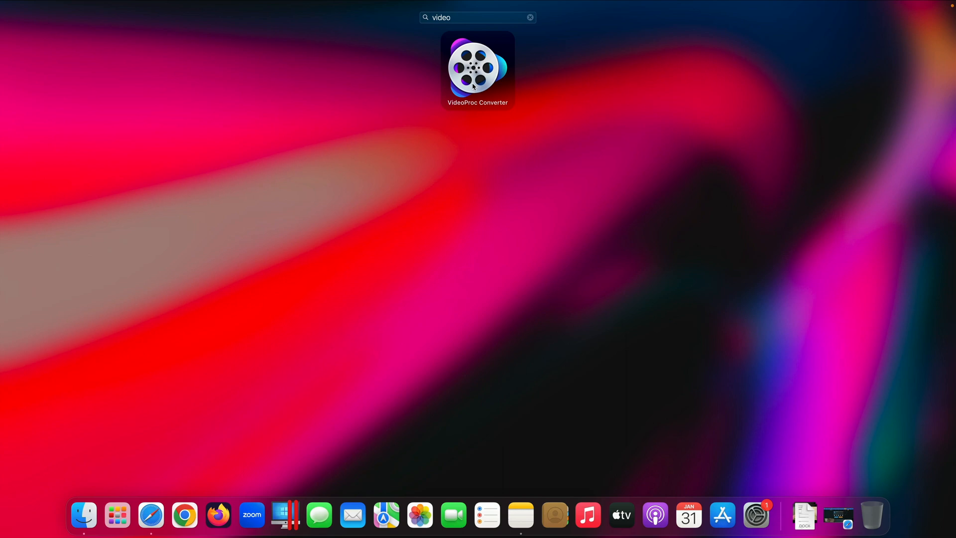
# - Launch VideoProc Converter and highlight the DVD conversion mode on its start screen
pyautogui.doubleClick(475, 65)
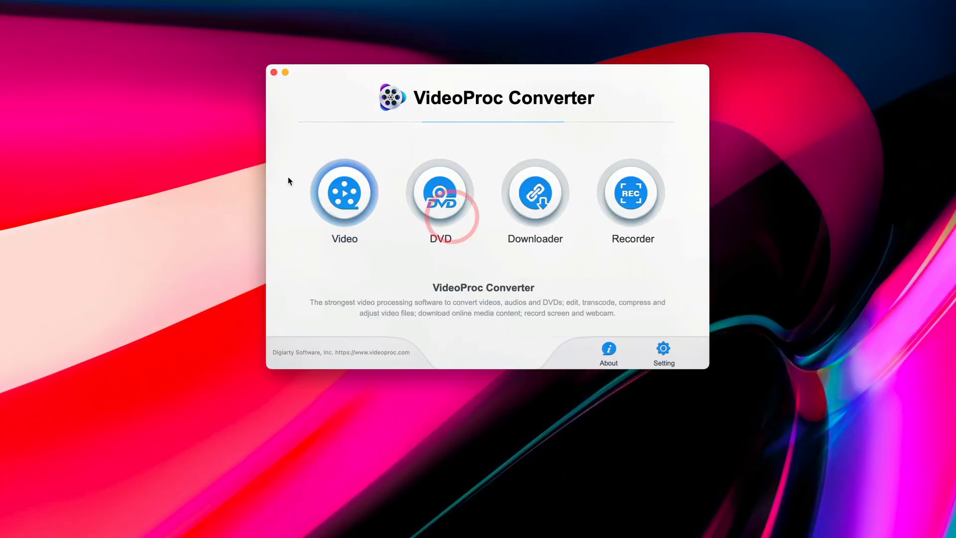
pyautogui.click(441, 195)
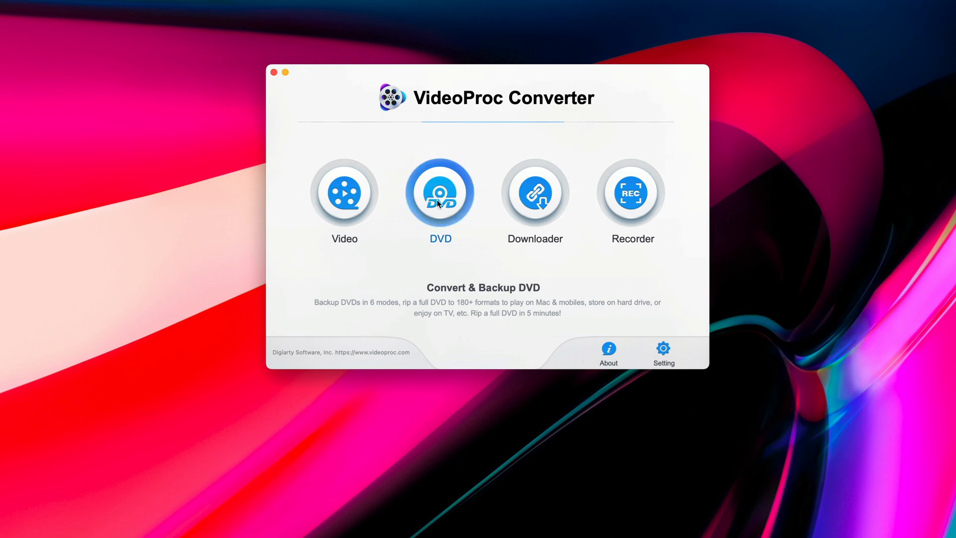
# - Load the My_DVD physical disc as the DVD converter source with Auto Detect
pyautogui.click(440, 193)
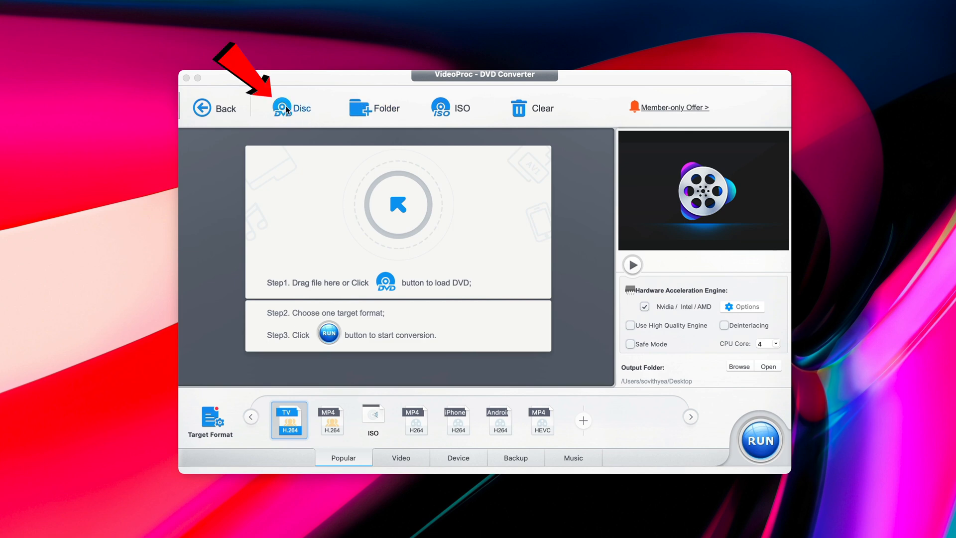
pyautogui.click(281, 108)
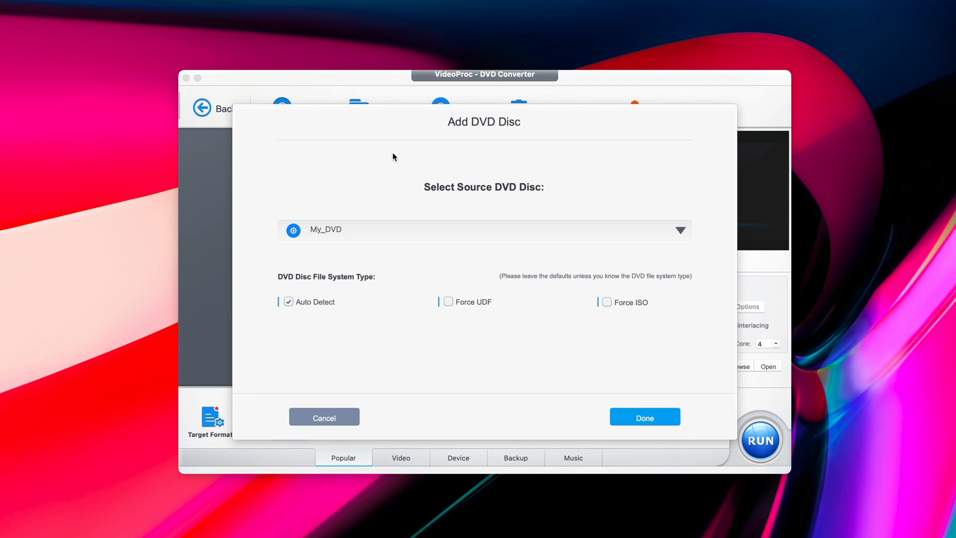
pyautogui.moveTo(396, 160)
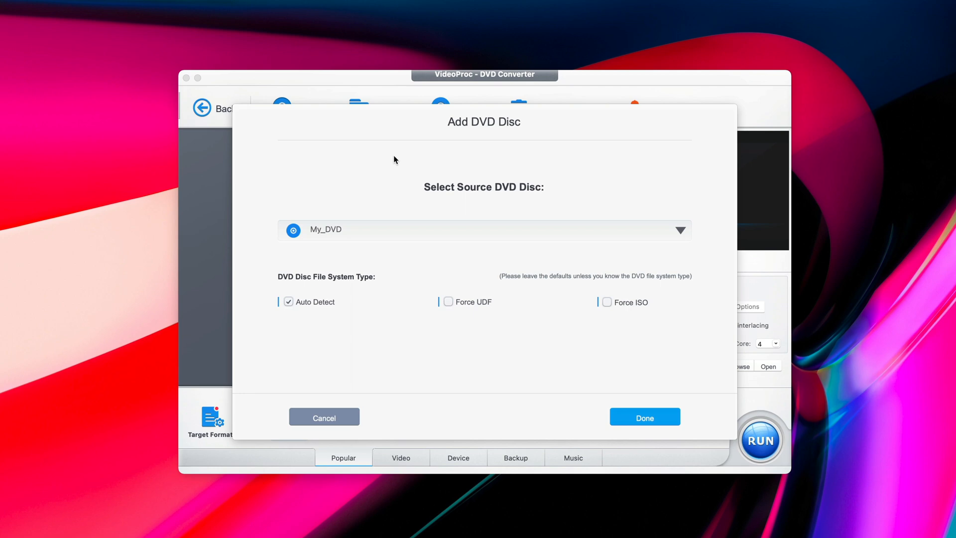
pyautogui.moveTo(368, 234)
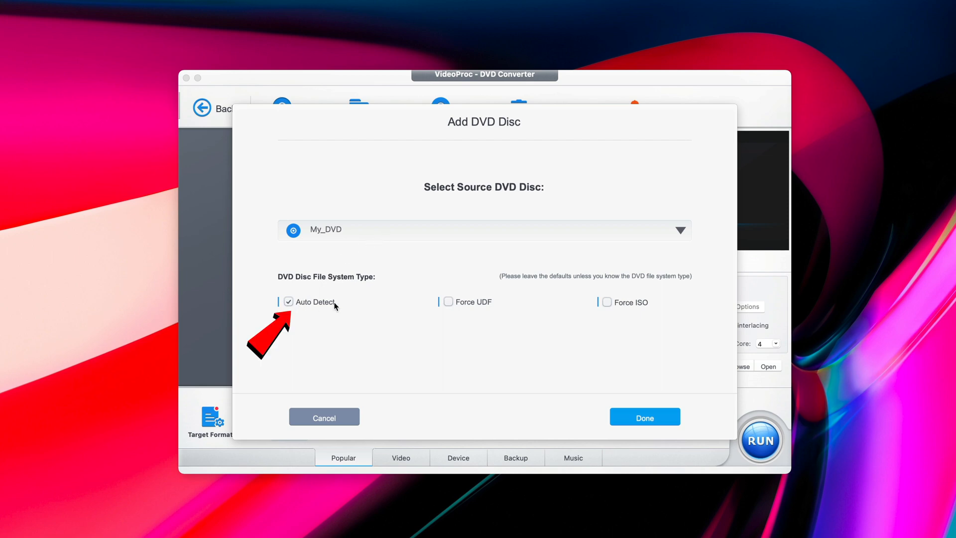
pyautogui.moveTo(327, 311)
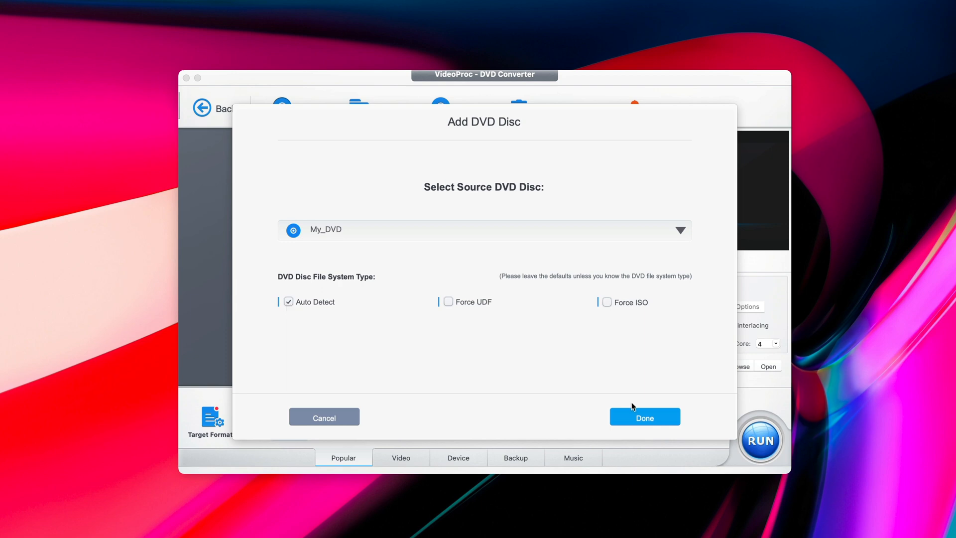
pyautogui.click(646, 416)
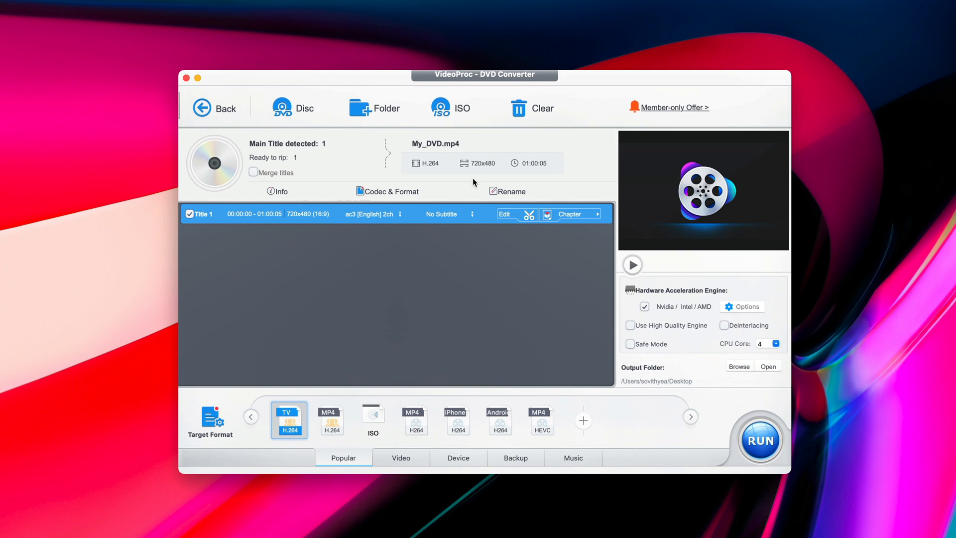
pyautogui.moveTo(265, 277)
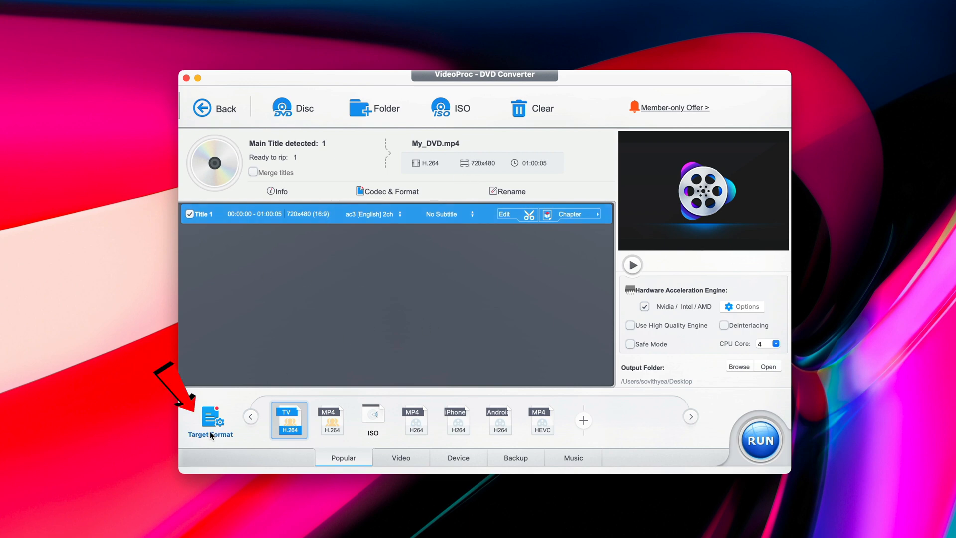
# - Choose MP4 Video (H264) from General Profiles as the target format
pyautogui.click(211, 421)
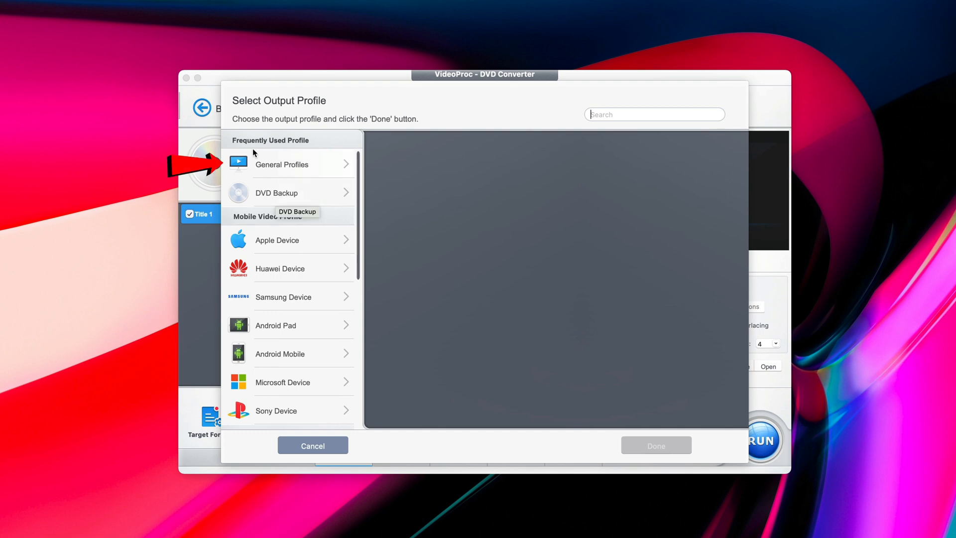
pyautogui.click(282, 164)
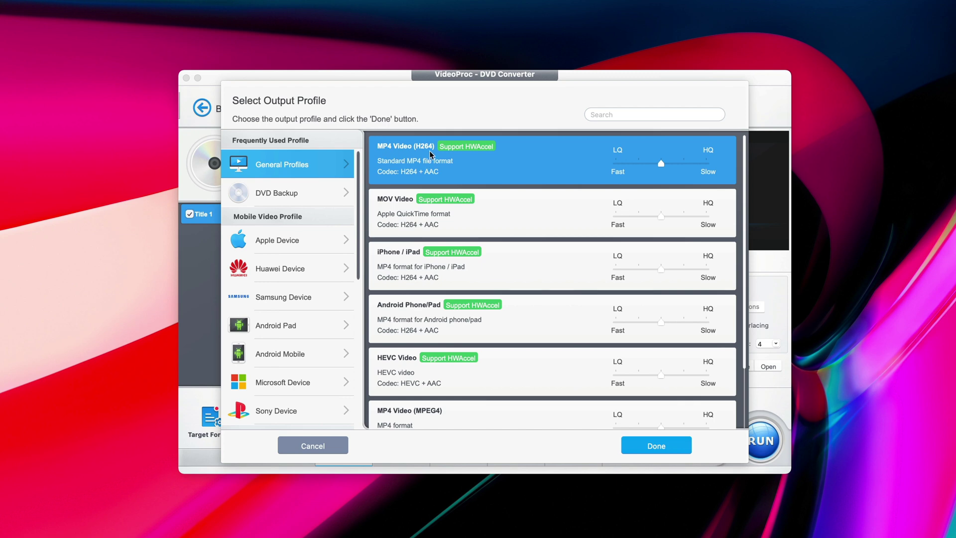
pyautogui.click(656, 445)
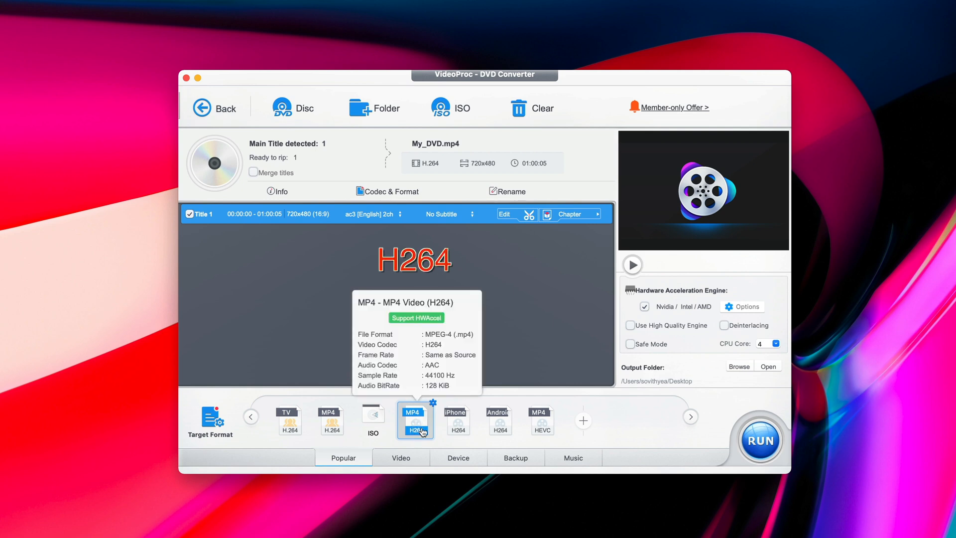
pyautogui.moveTo(516, 269)
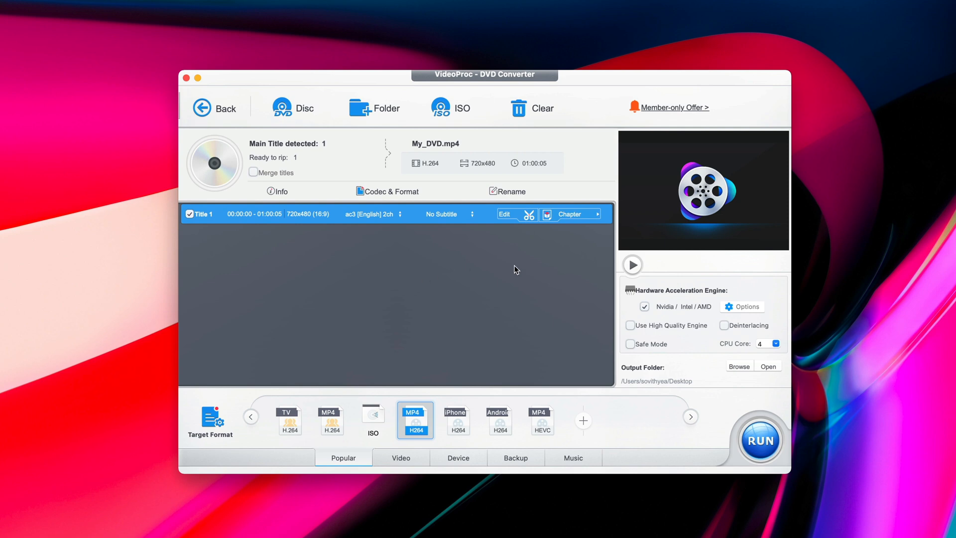
pyautogui.click(504, 215)
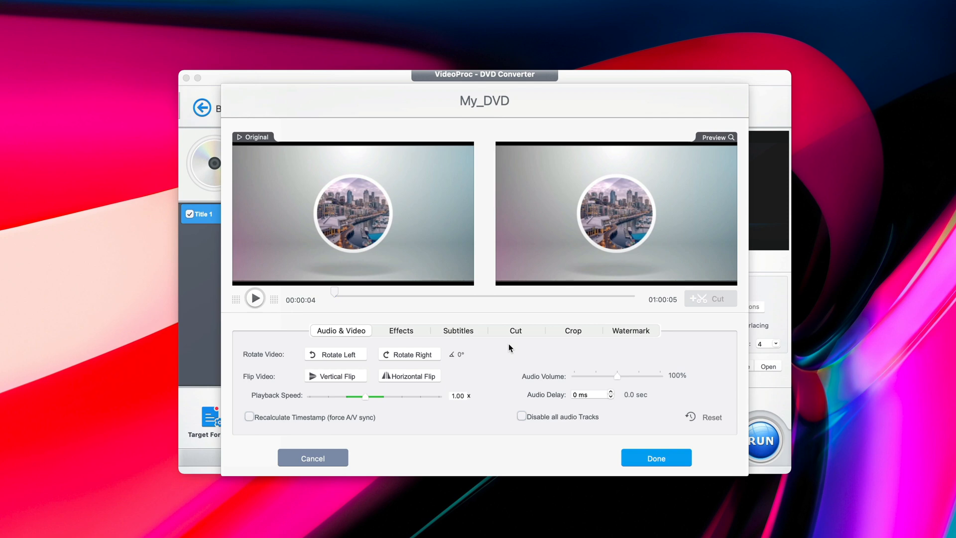
pyautogui.click(515, 331)
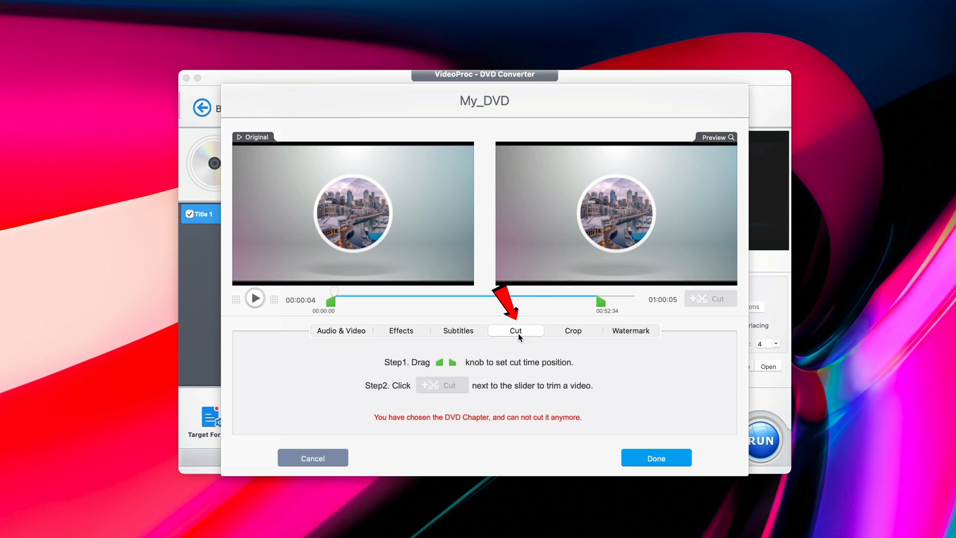
pyautogui.click(574, 330)
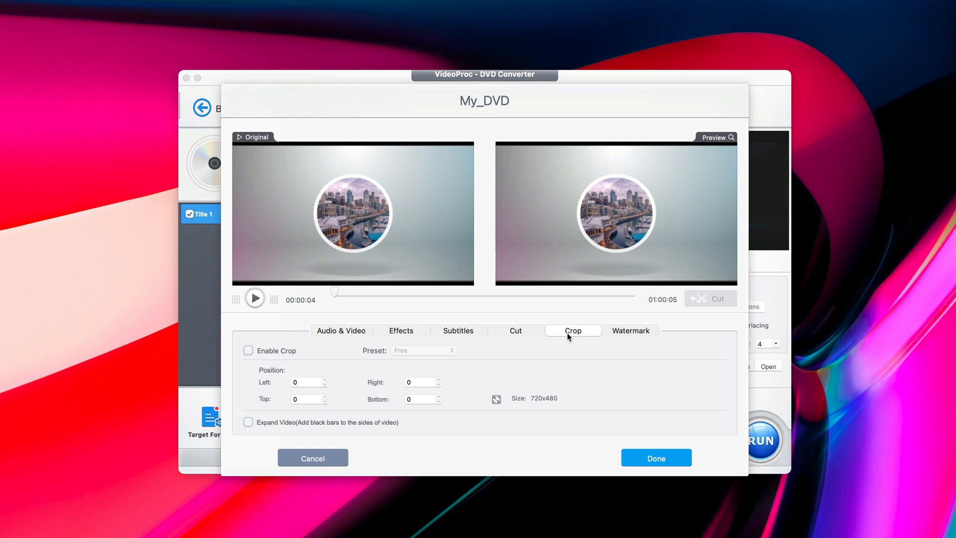
pyautogui.click(459, 330)
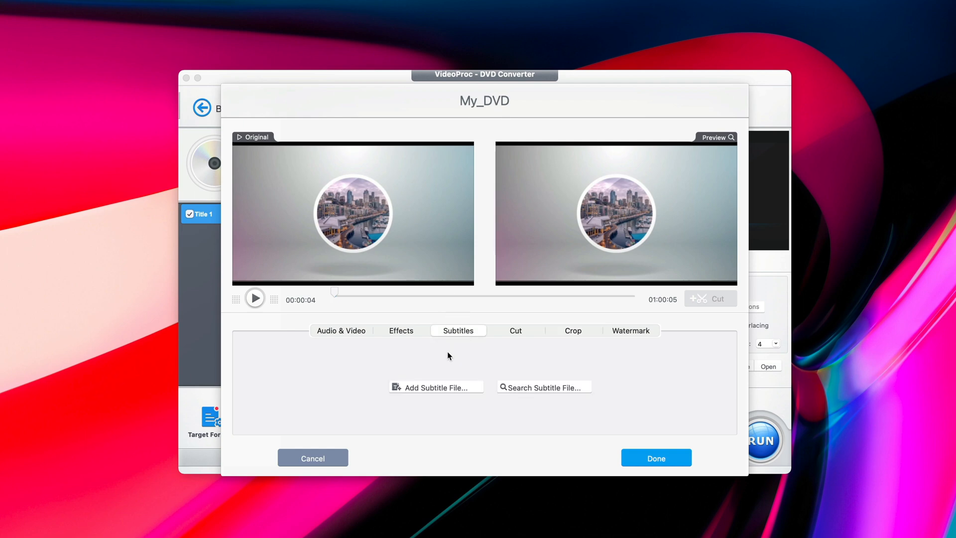
pyautogui.click(631, 331)
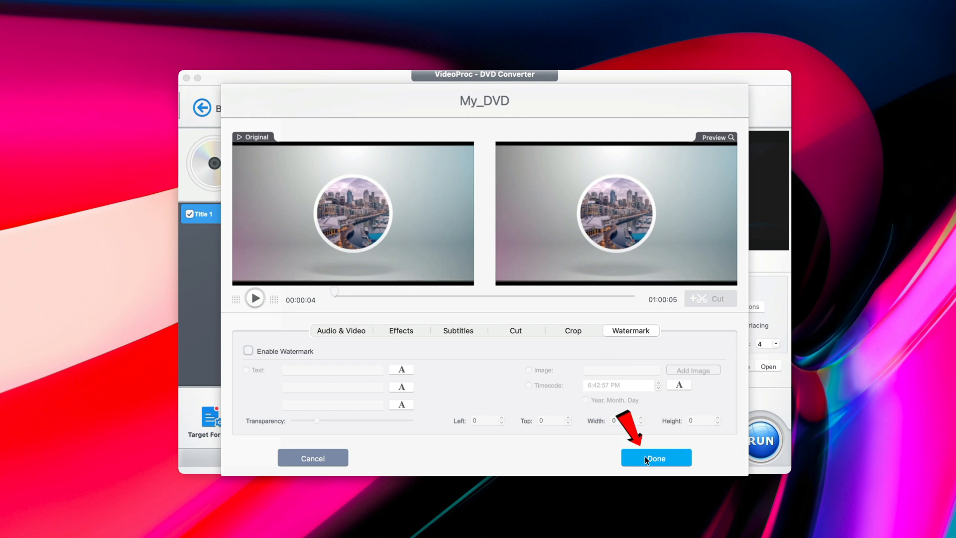
pyautogui.click(656, 457)
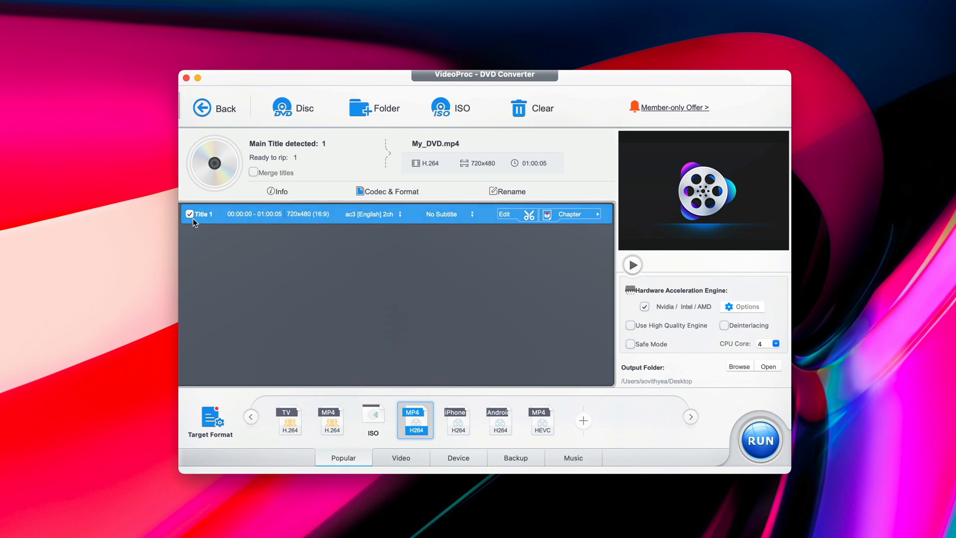
pyautogui.click(190, 213)
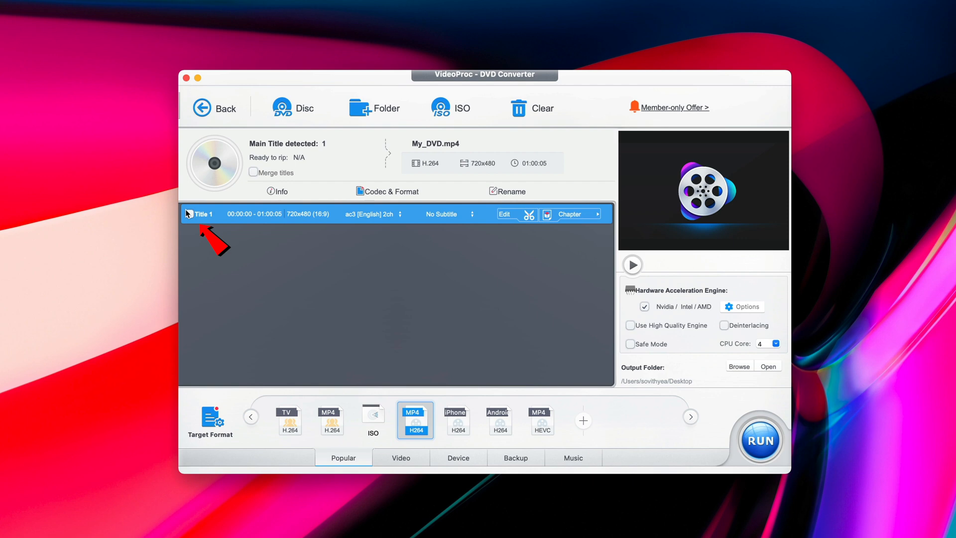
pyautogui.click(189, 213)
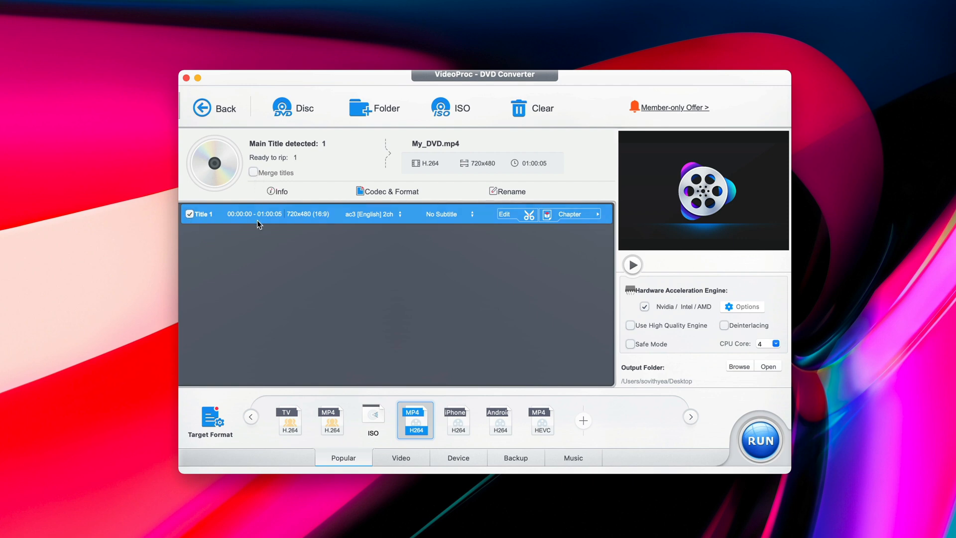
pyautogui.moveTo(264, 228)
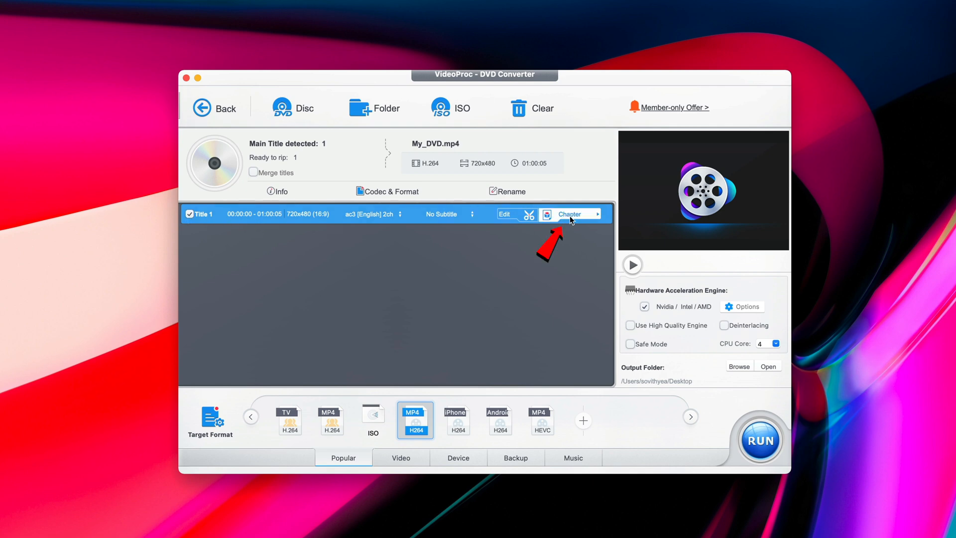
# - Uncheck Chapter 01 in Title 1's chapter list to leave it out of the rip
pyautogui.click(570, 214)
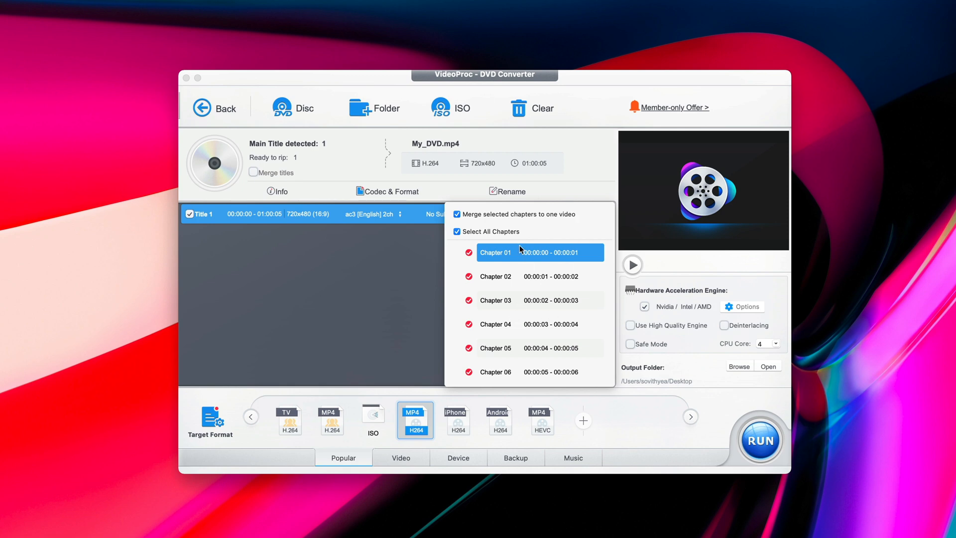
pyautogui.scroll(-3)
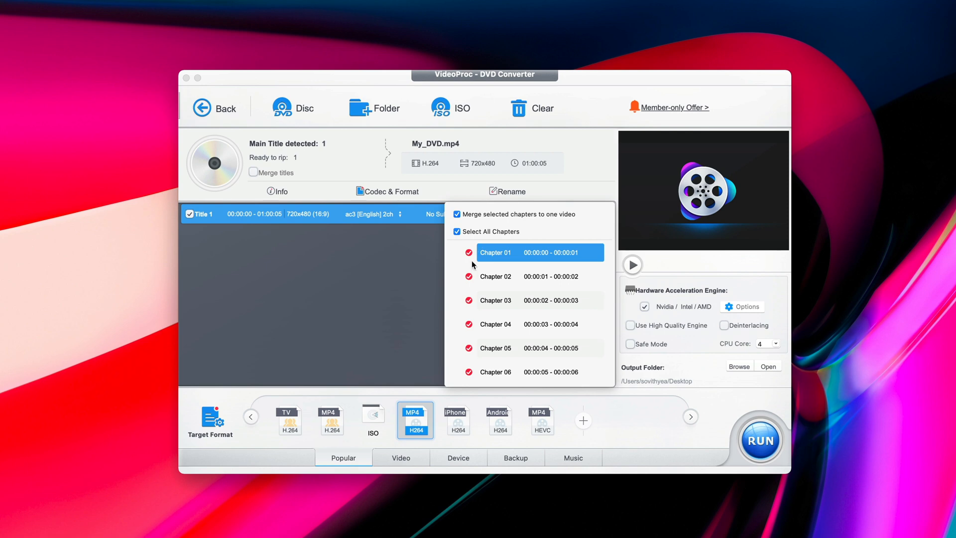
pyautogui.click(468, 253)
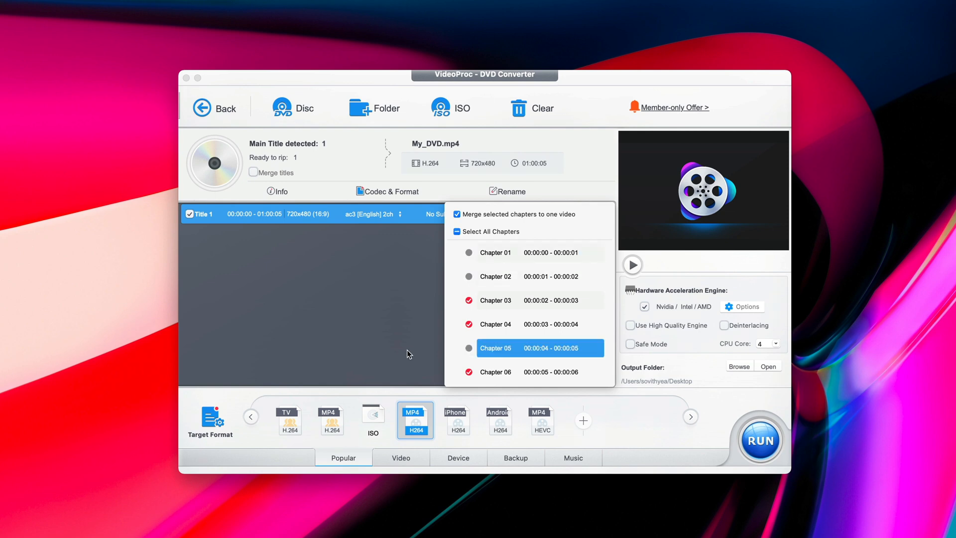
pyautogui.moveTo(470, 337)
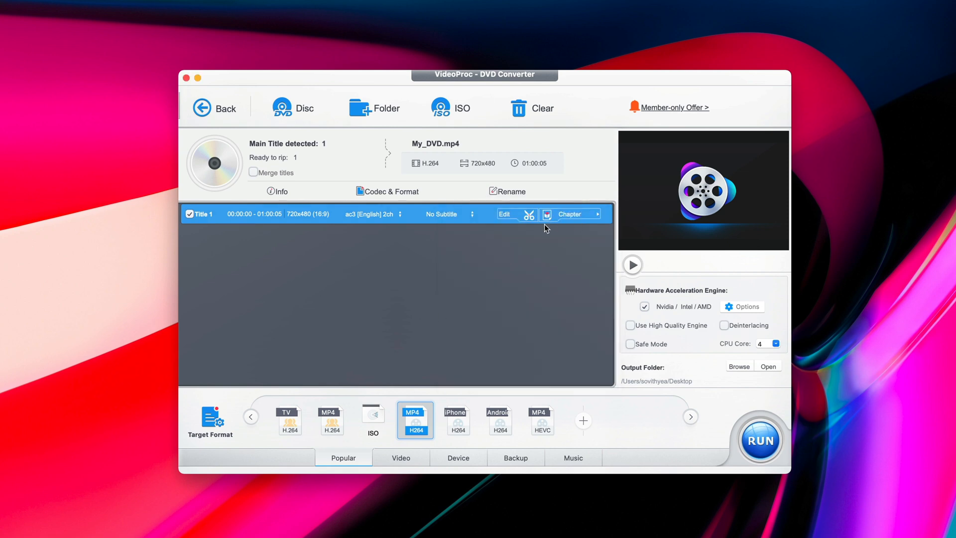
pyautogui.moveTo(465, 261)
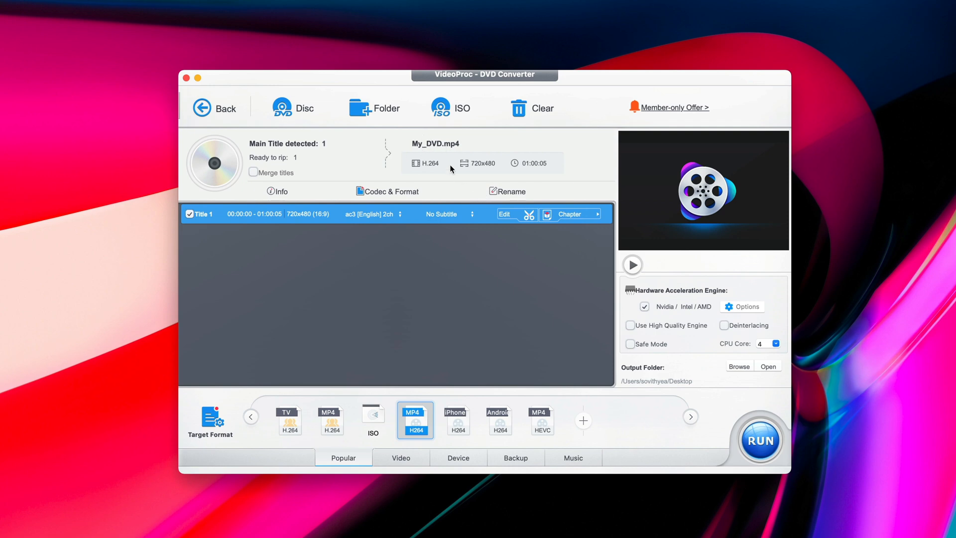
pyautogui.moveTo(508, 193)
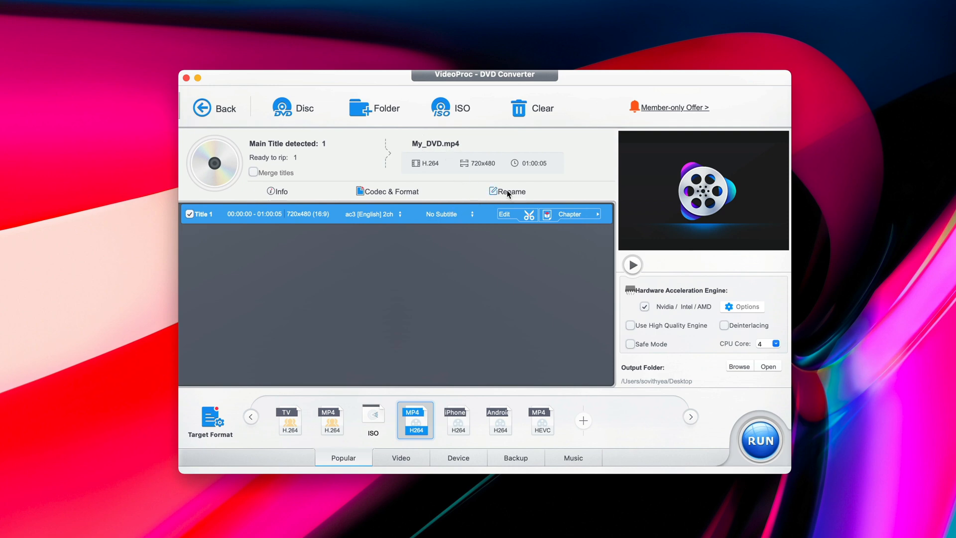
# - Rename the output to My Animals.mp4 with the title tag My Animals
pyautogui.click(507, 191)
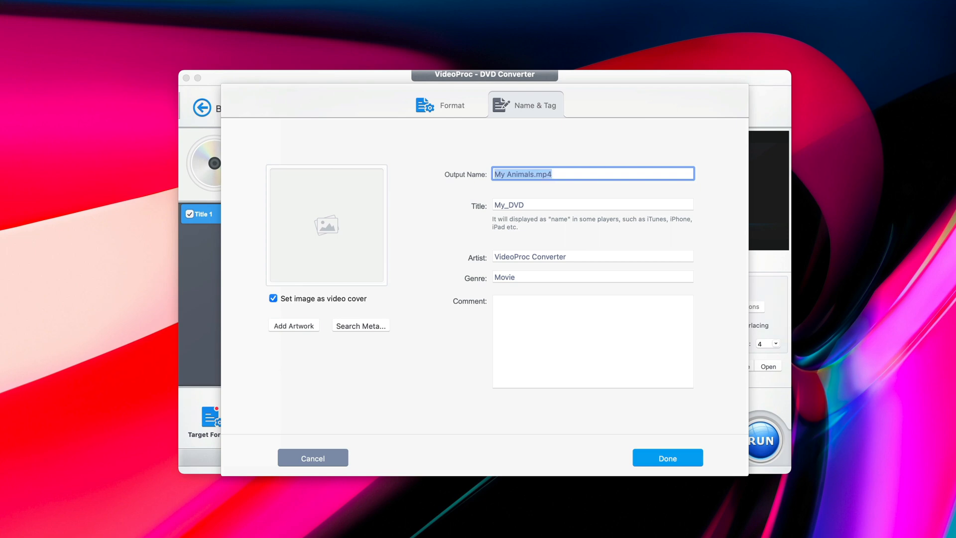
pyautogui.click(593, 205)
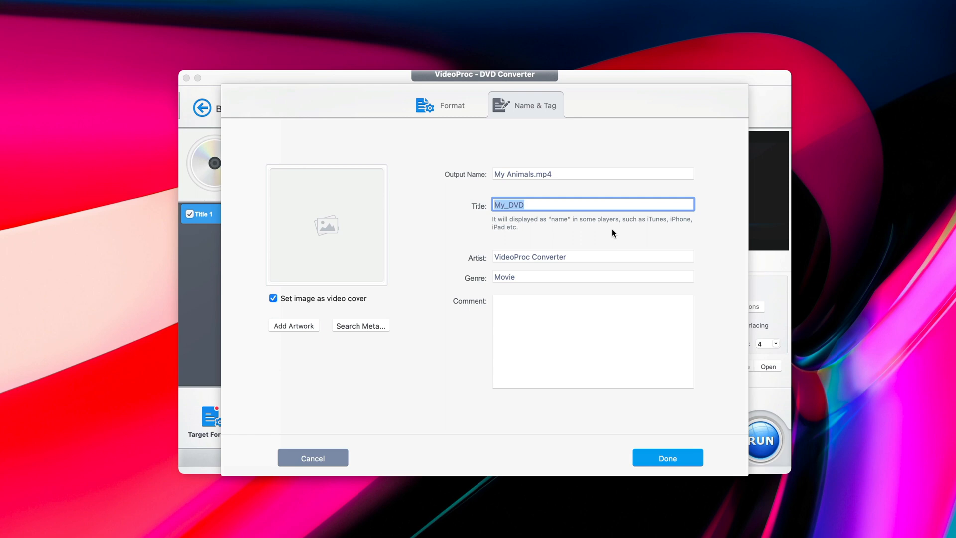
pyautogui.write('My Animals')
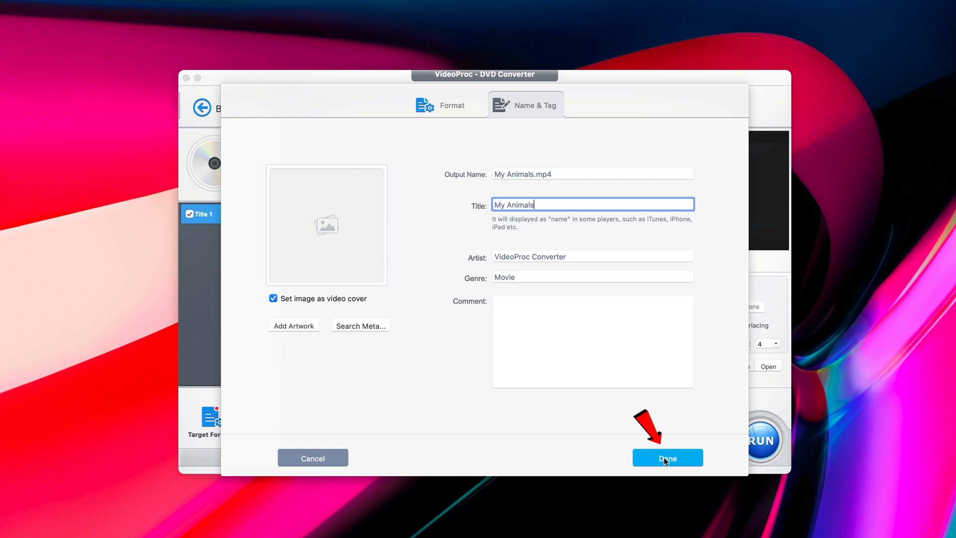
pyautogui.click(667, 458)
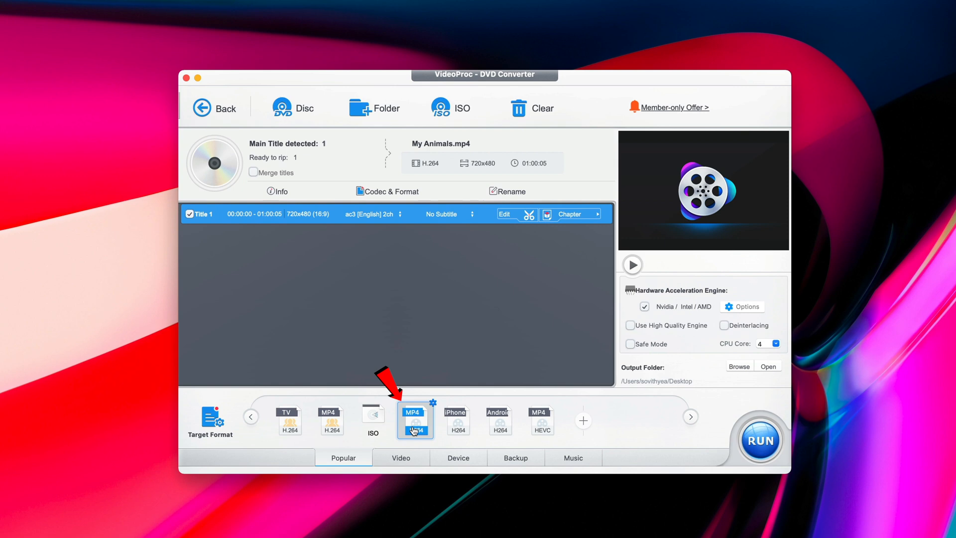
pyautogui.moveTo(415, 431)
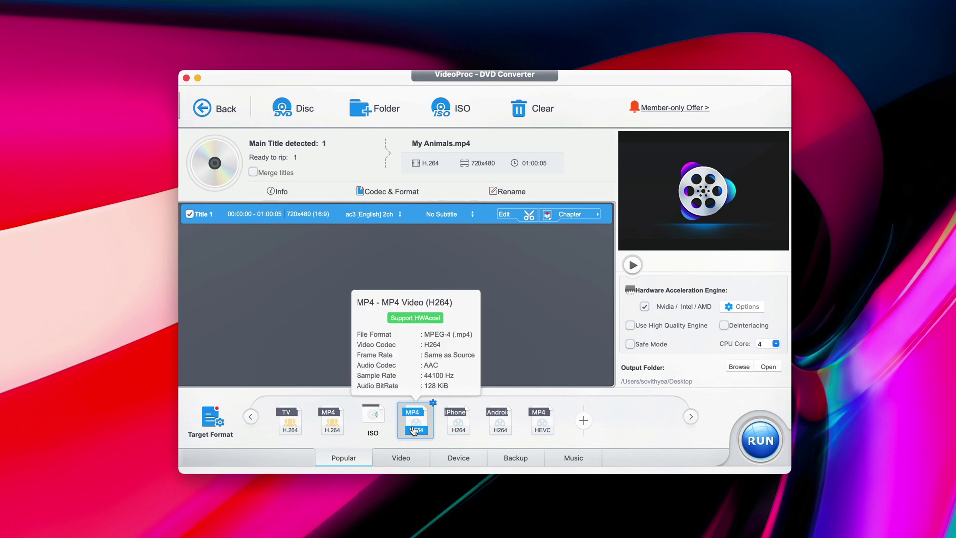
# - Drag the MP4 H.264 profile's quality slider to Very High (CRF 8)
pyautogui.click(432, 415)
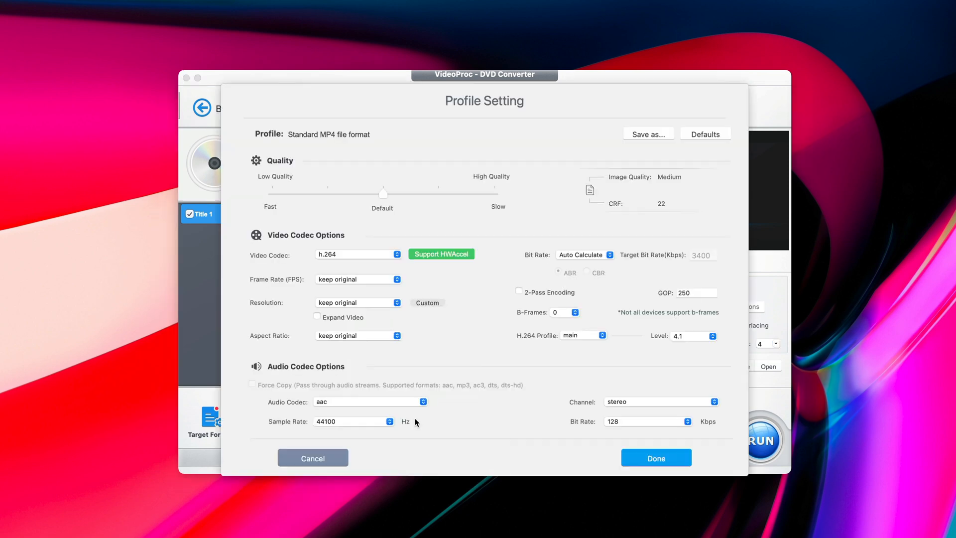
pyautogui.moveTo(478, 130)
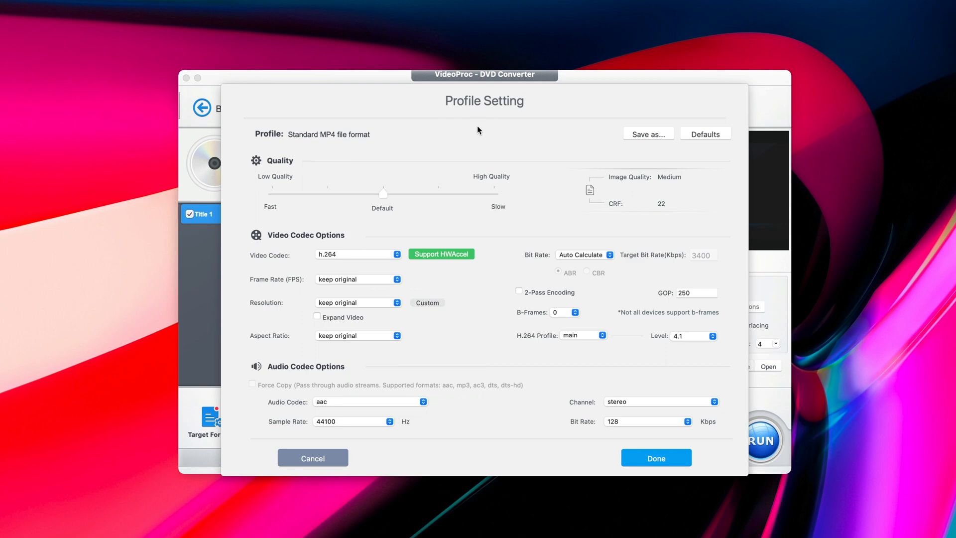
pyautogui.moveTo(385, 219)
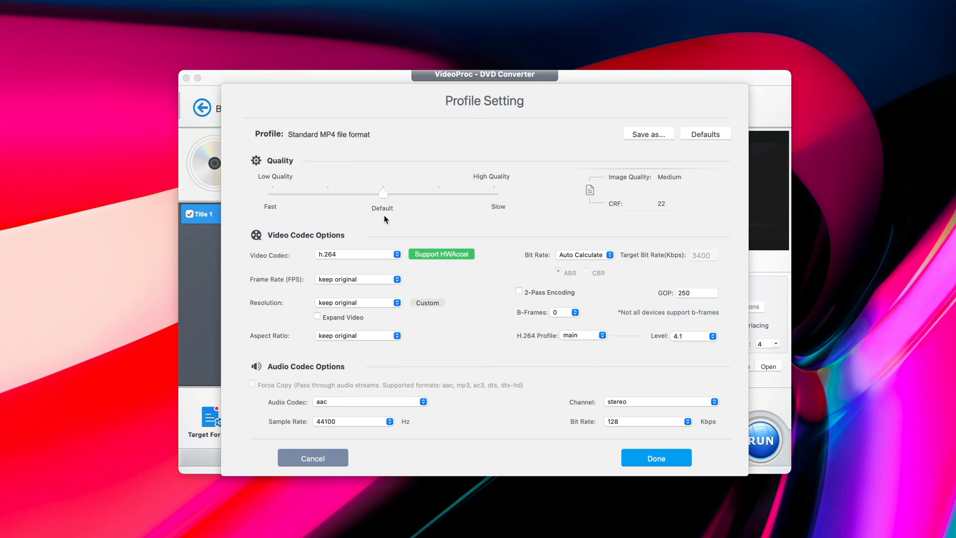
pyautogui.moveTo(355, 215)
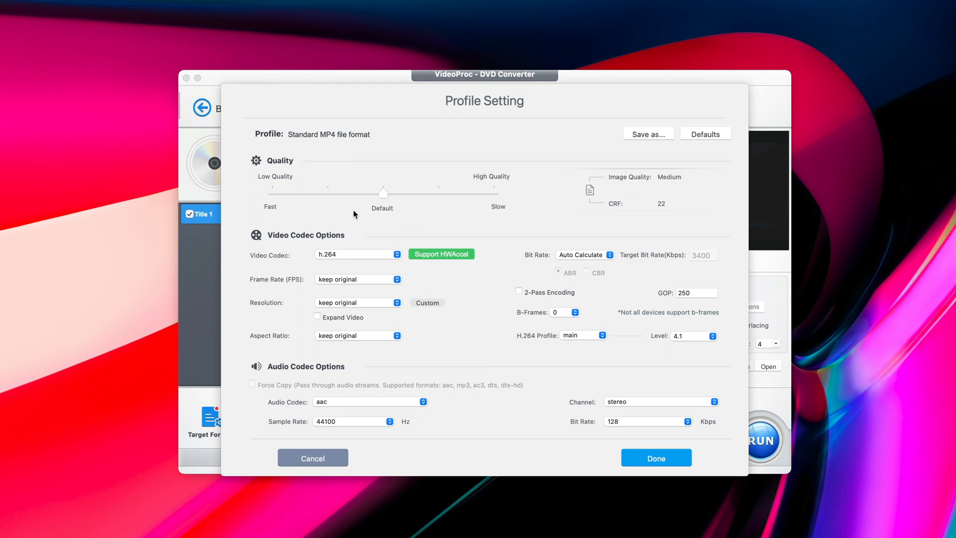
pyautogui.moveTo(381, 195)
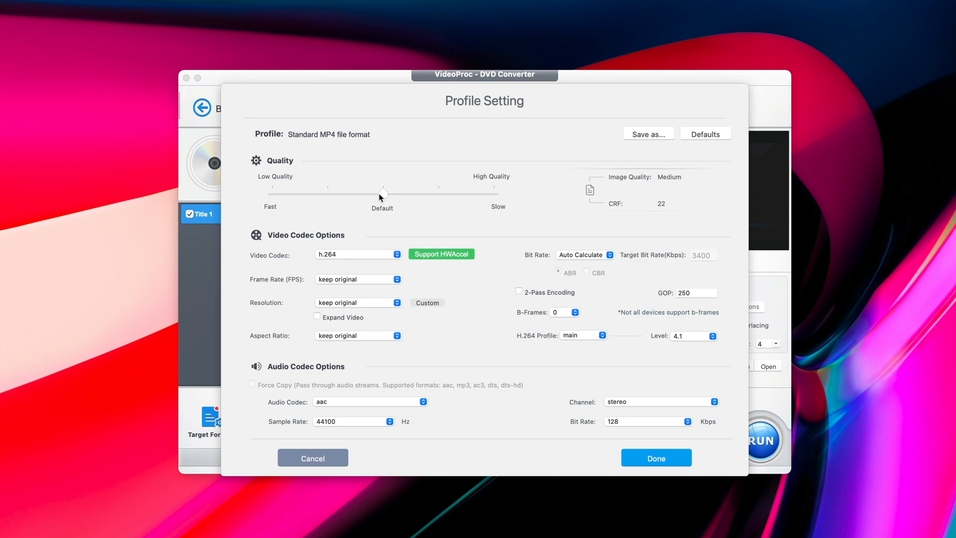
pyautogui.moveTo(383, 193); pyautogui.dragTo(438, 194)
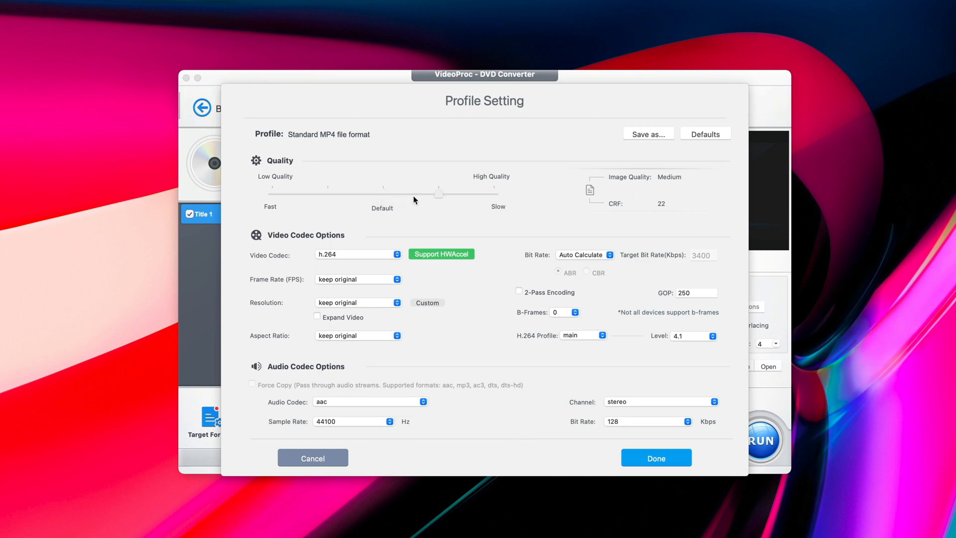
pyautogui.moveTo(439, 195); pyautogui.dragTo(494, 194)
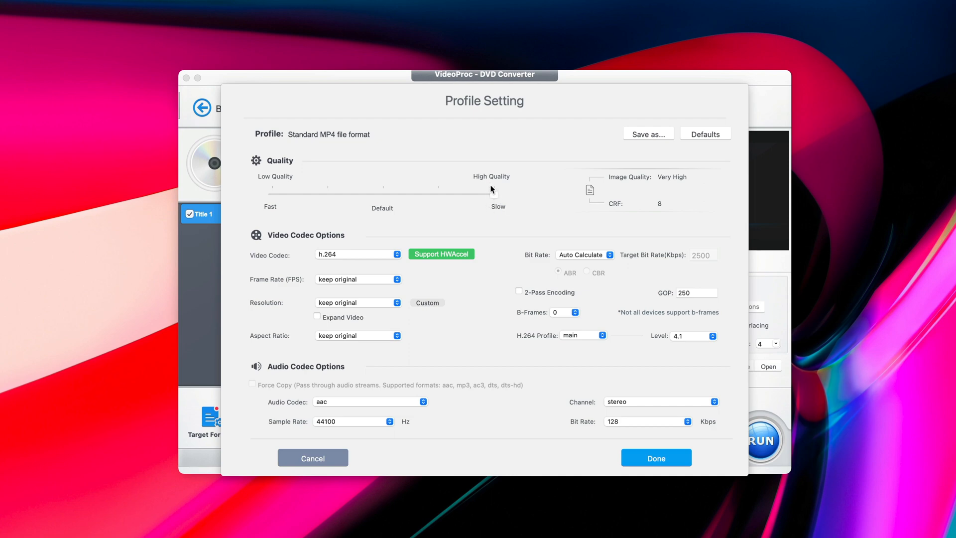
pyautogui.moveTo(494, 196)
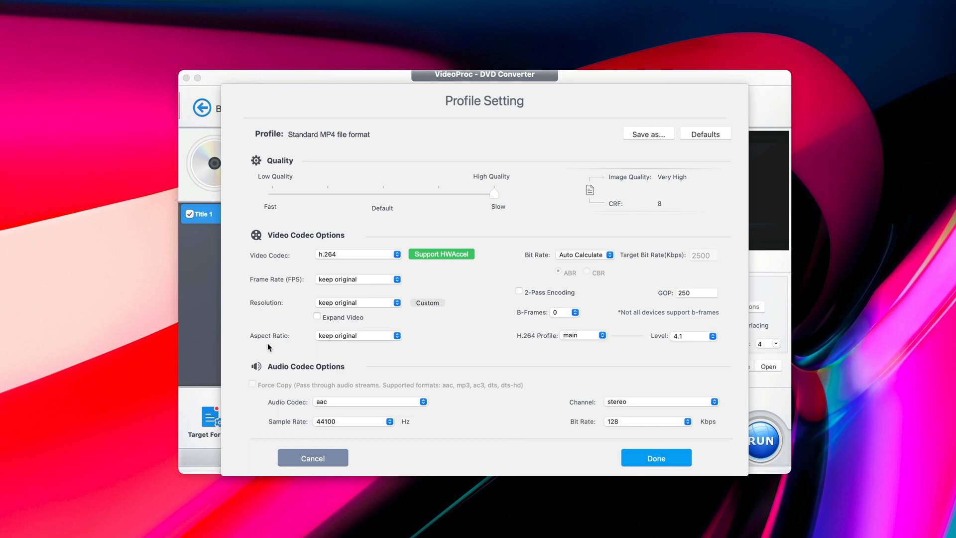
pyautogui.moveTo(388, 301)
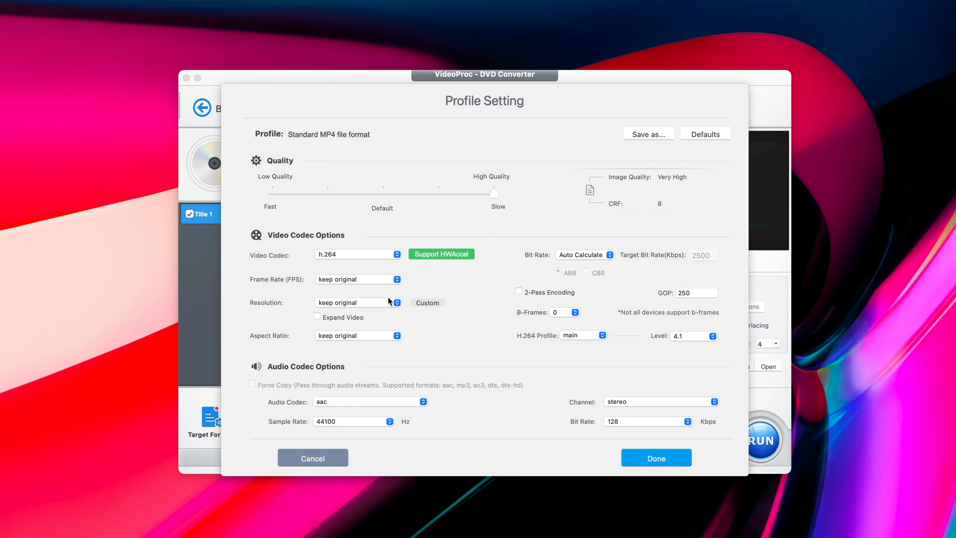
pyautogui.moveTo(275, 325)
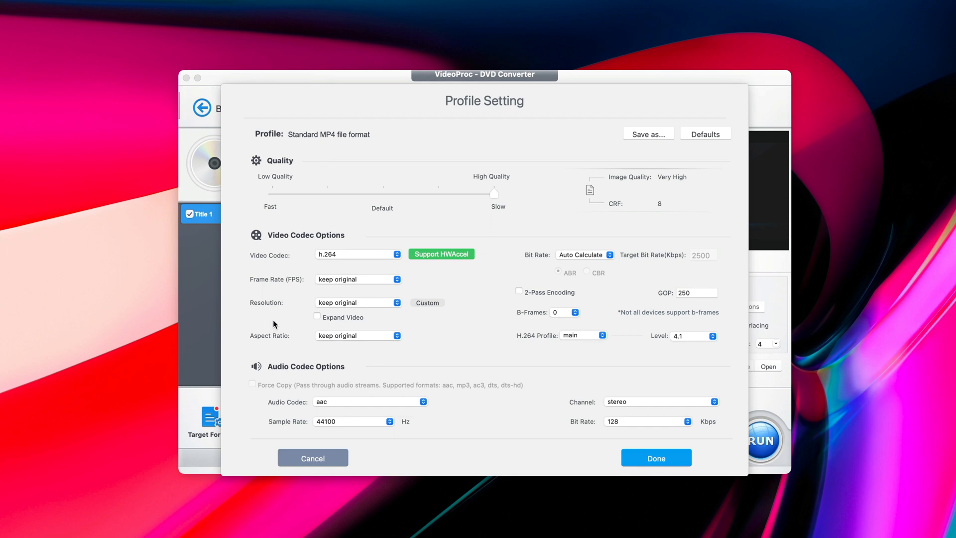
pyautogui.moveTo(352, 305)
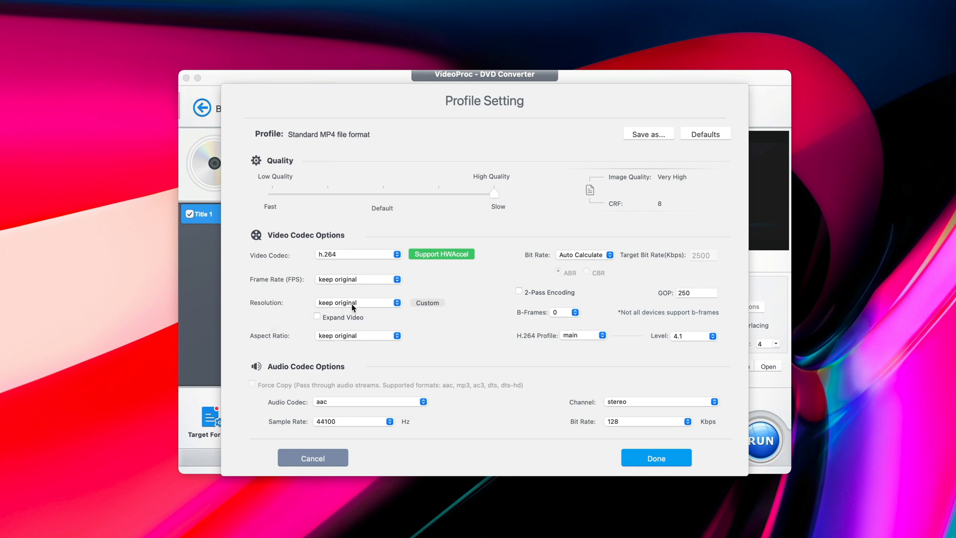
# - Keep the original resolution and apply the profile settings
pyautogui.click(358, 303)
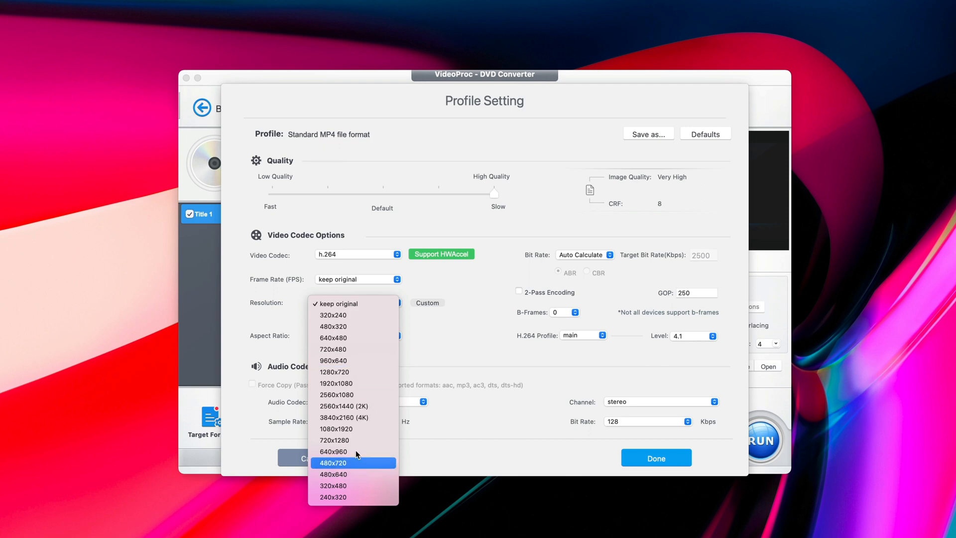
pyautogui.moveTo(432, 299)
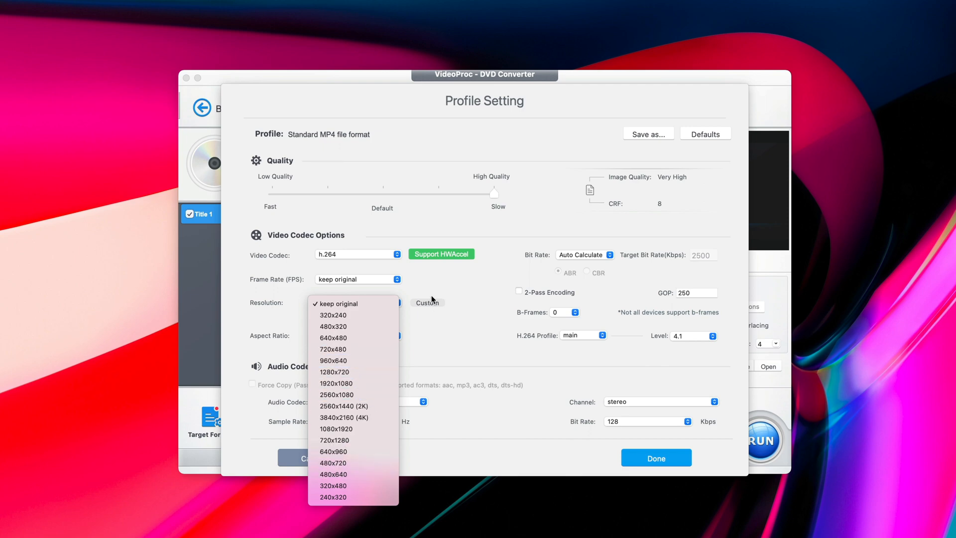
pyautogui.click(337, 304)
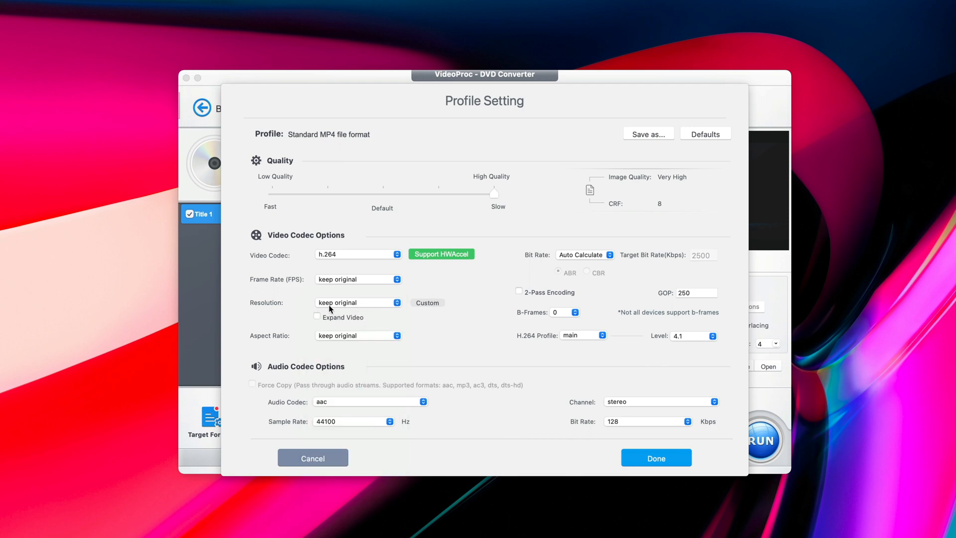
pyautogui.moveTo(350, 308)
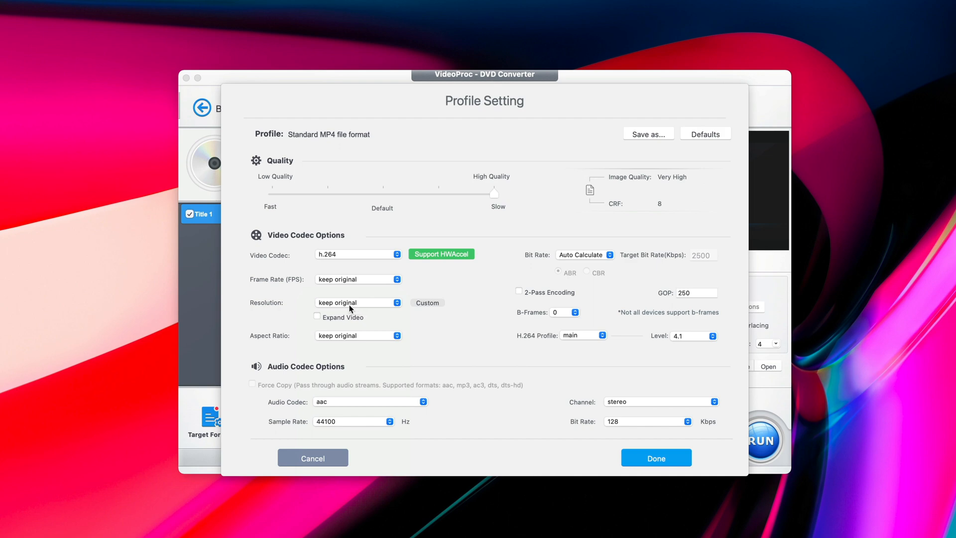
pyautogui.moveTo(558, 286)
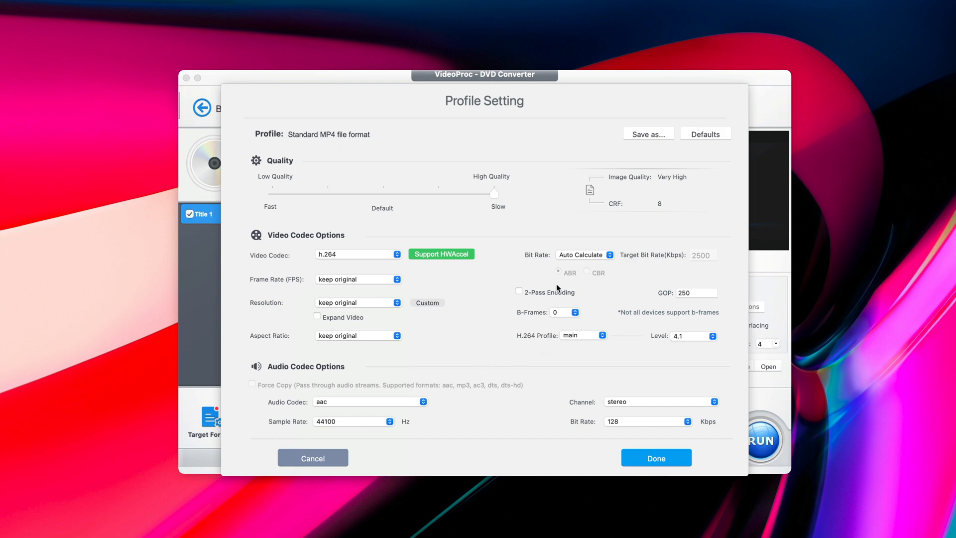
pyautogui.moveTo(502, 324)
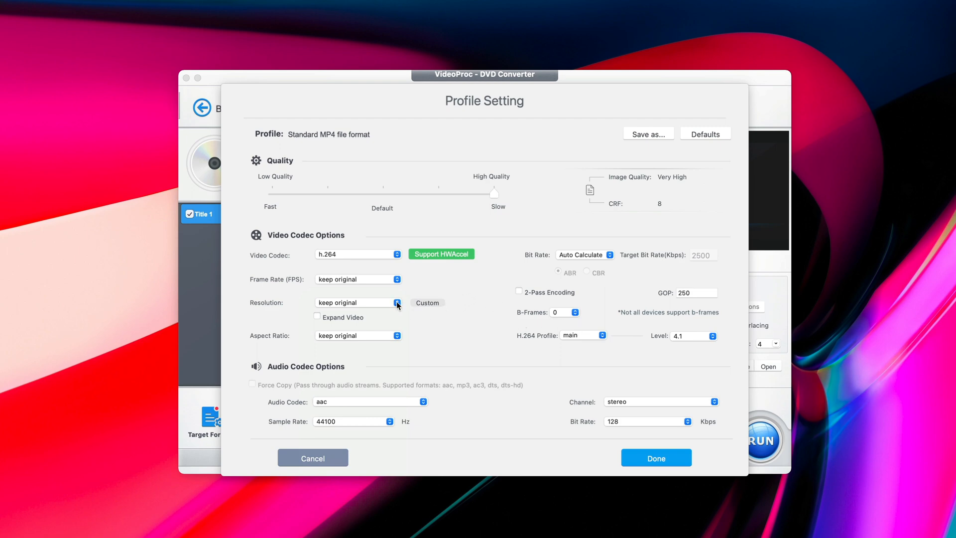
pyautogui.moveTo(505, 414)
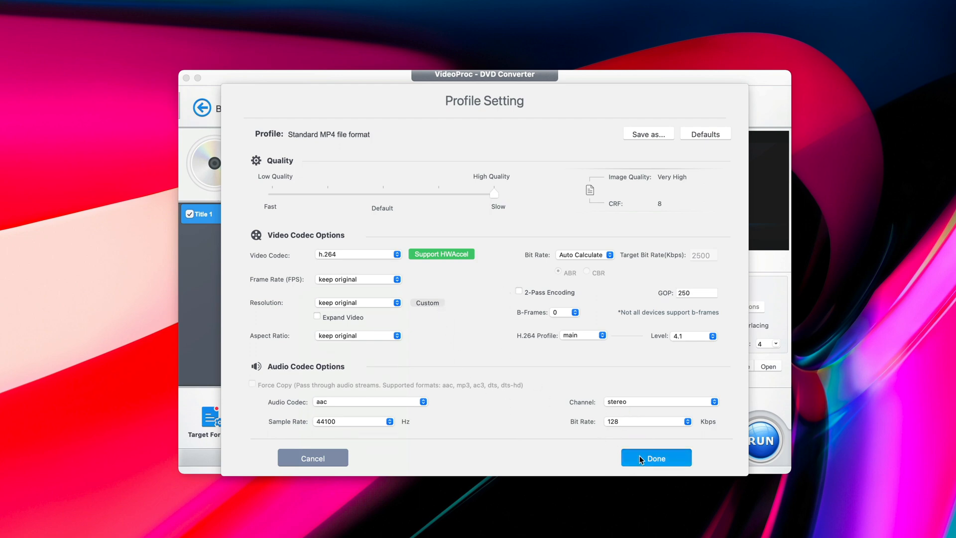
pyautogui.click(655, 457)
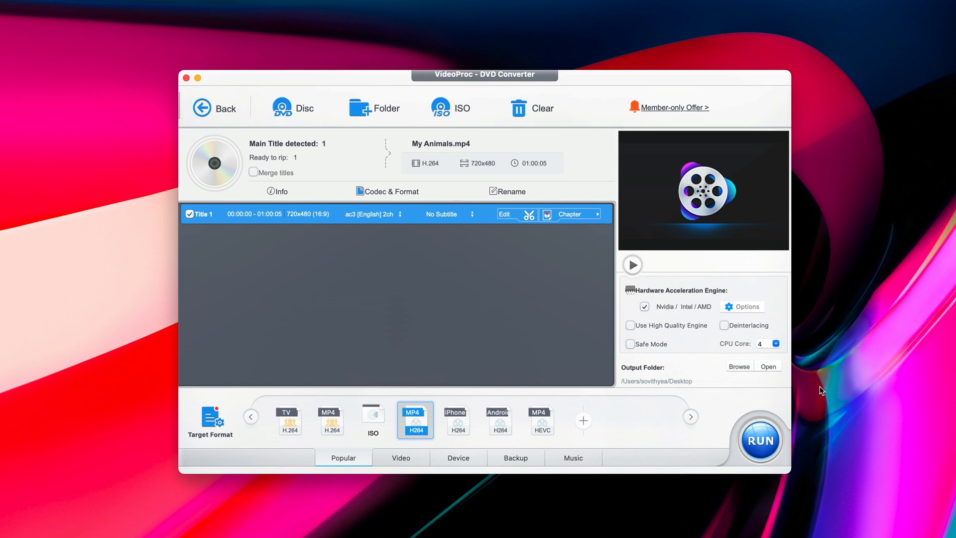
pyautogui.moveTo(662, 298)
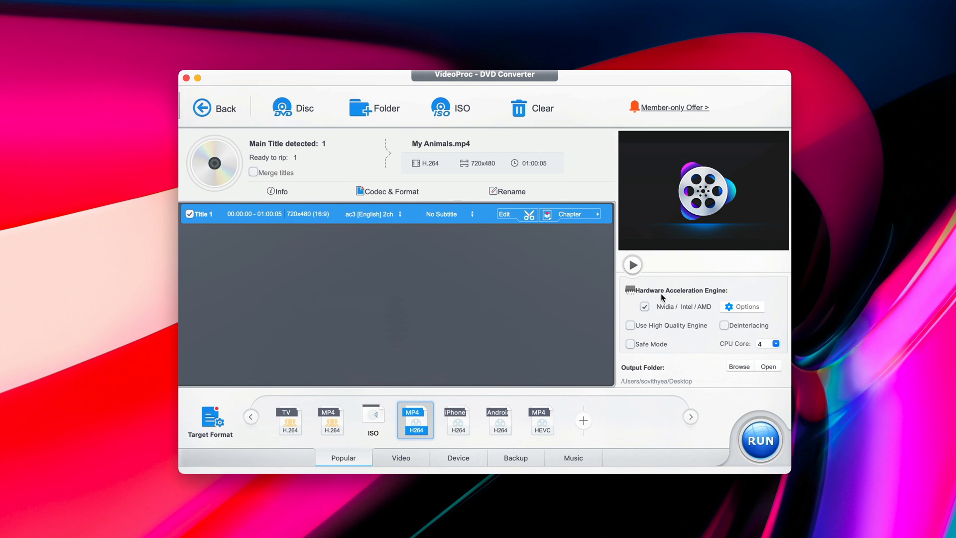
pyautogui.moveTo(703, 379)
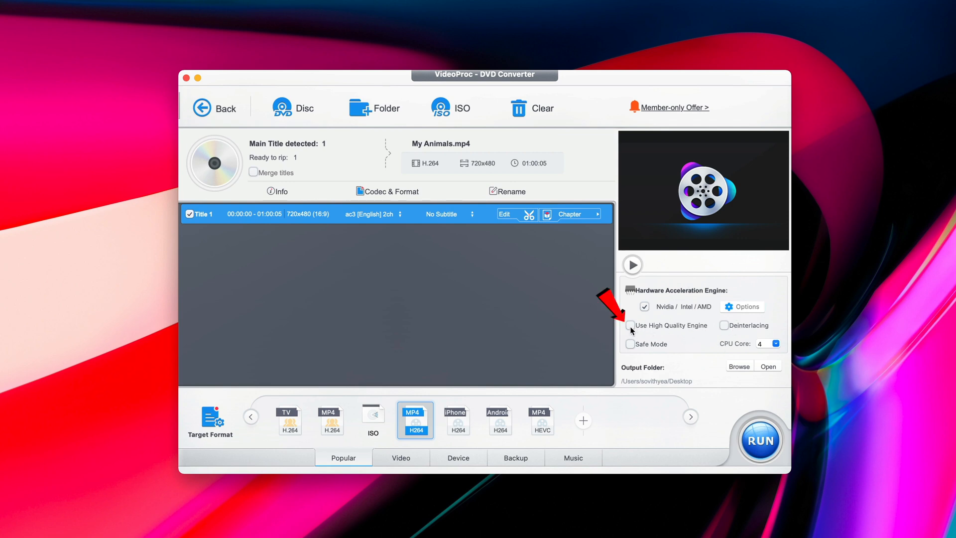
# - Enable Use High Quality Engine and run the rip to My Animals_T1.mp4
pyautogui.click(630, 325)
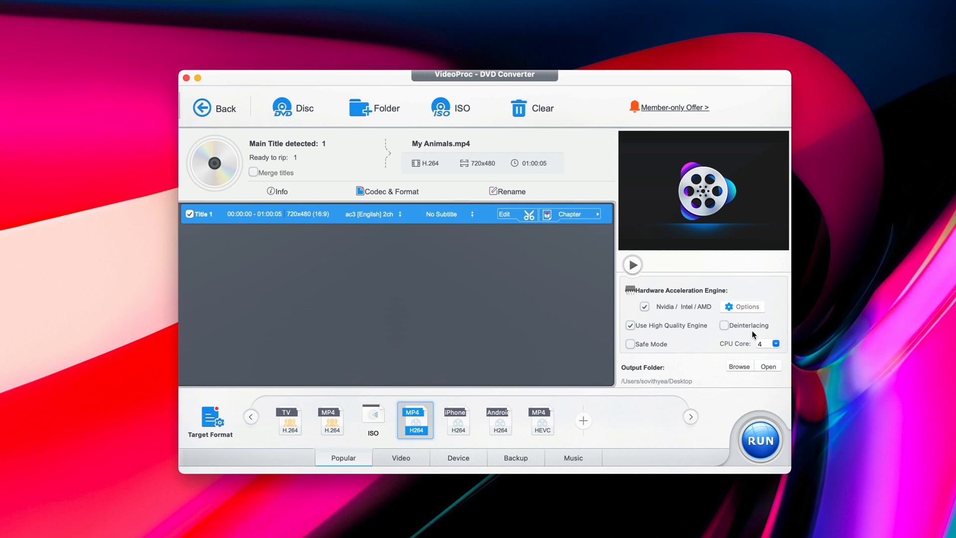
pyautogui.moveTo(698, 360)
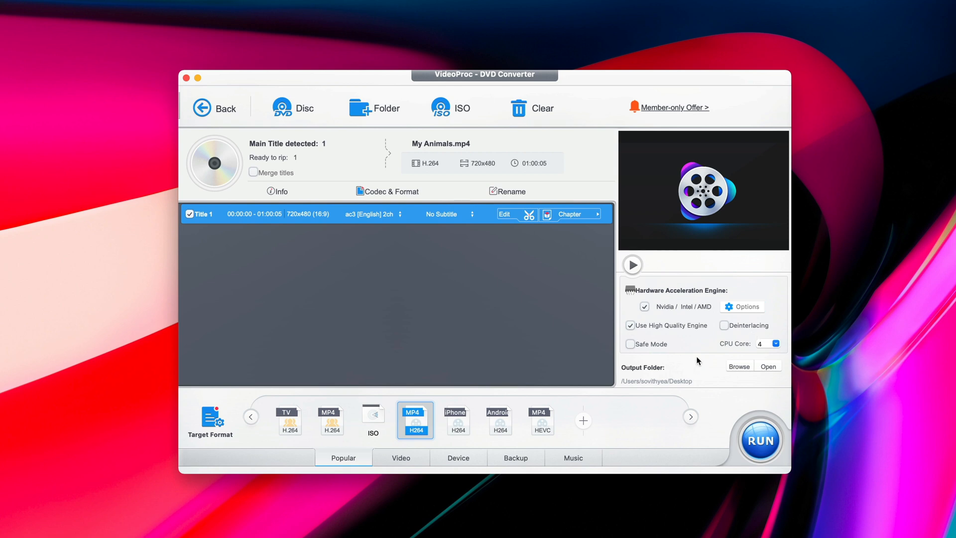
pyautogui.moveTo(651, 314)
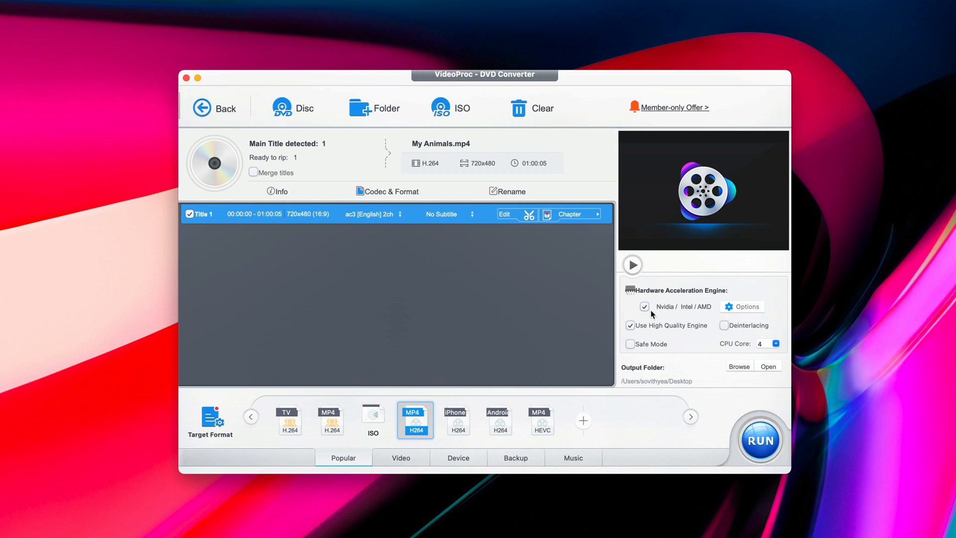
pyautogui.moveTo(676, 313)
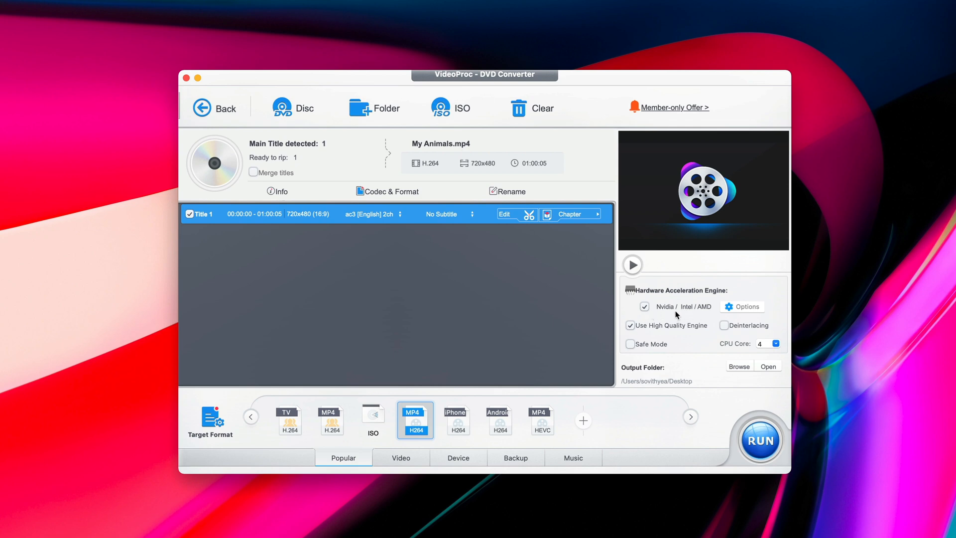
pyautogui.moveTo(701, 312)
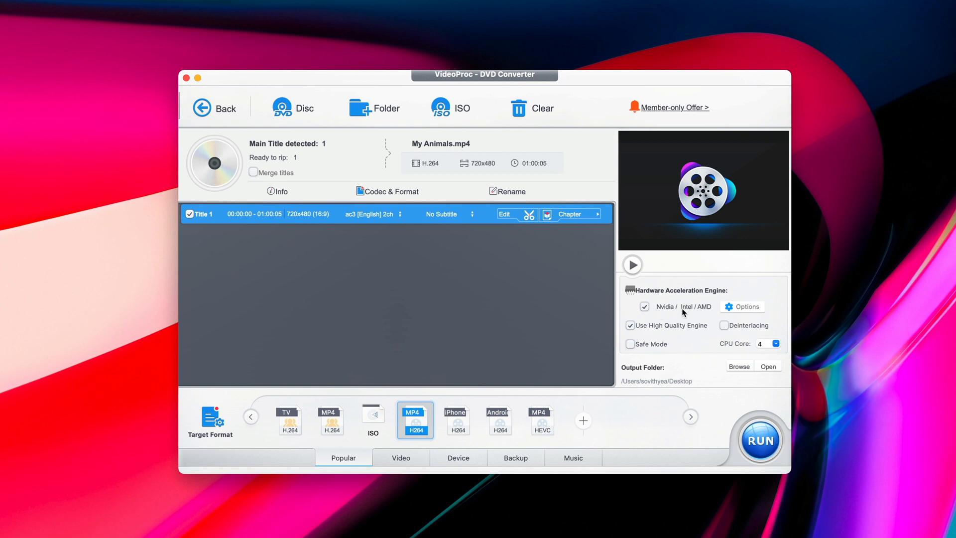
pyautogui.moveTo(658, 318)
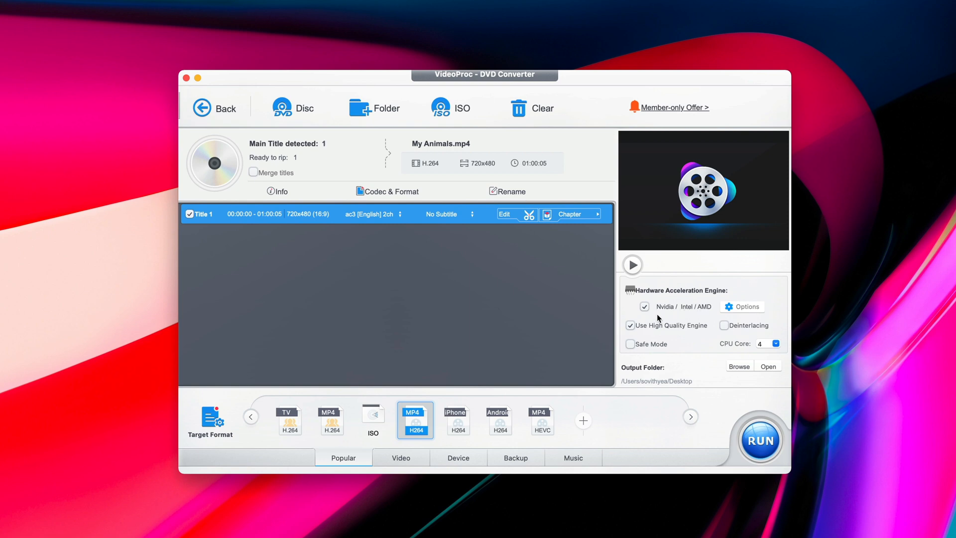
pyautogui.moveTo(681, 317)
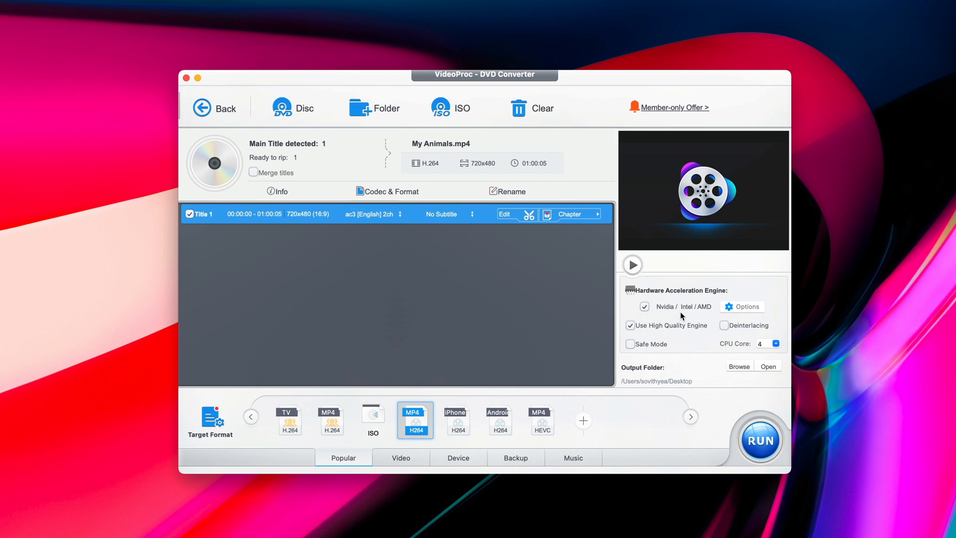
pyautogui.moveTo(647, 309)
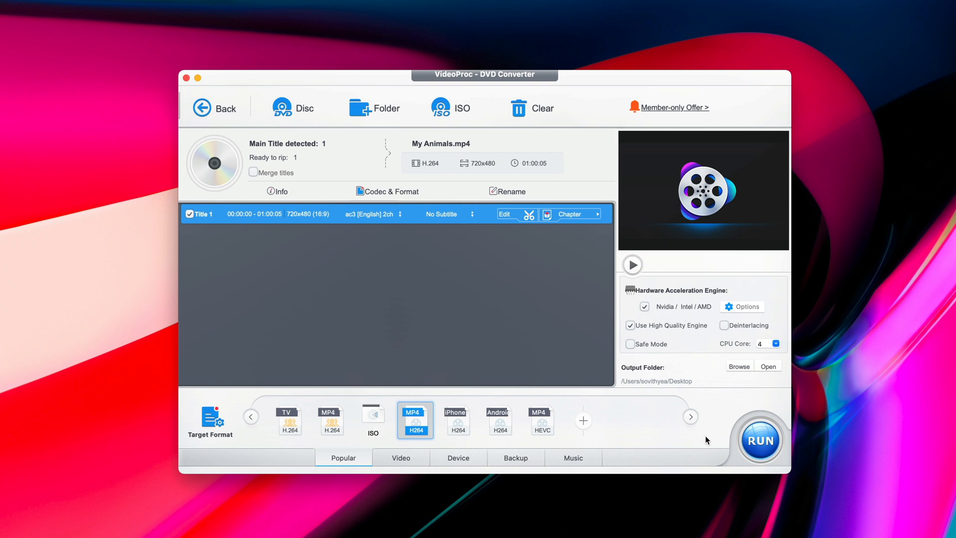
pyautogui.click(761, 440)
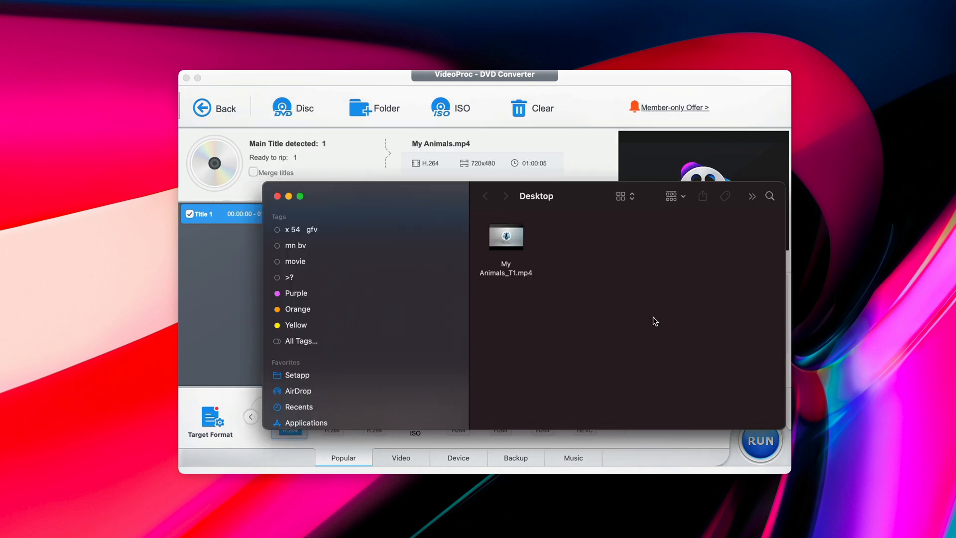
# - Open My Animals_T1.mp4 from the Desktop and start it playing
pyautogui.click(506, 237)
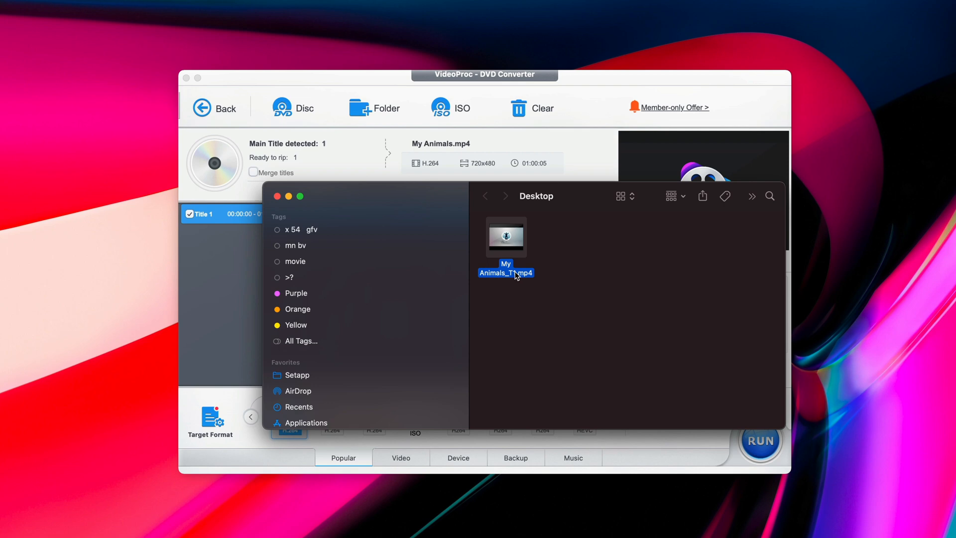
pyautogui.doubleClick(506, 237)
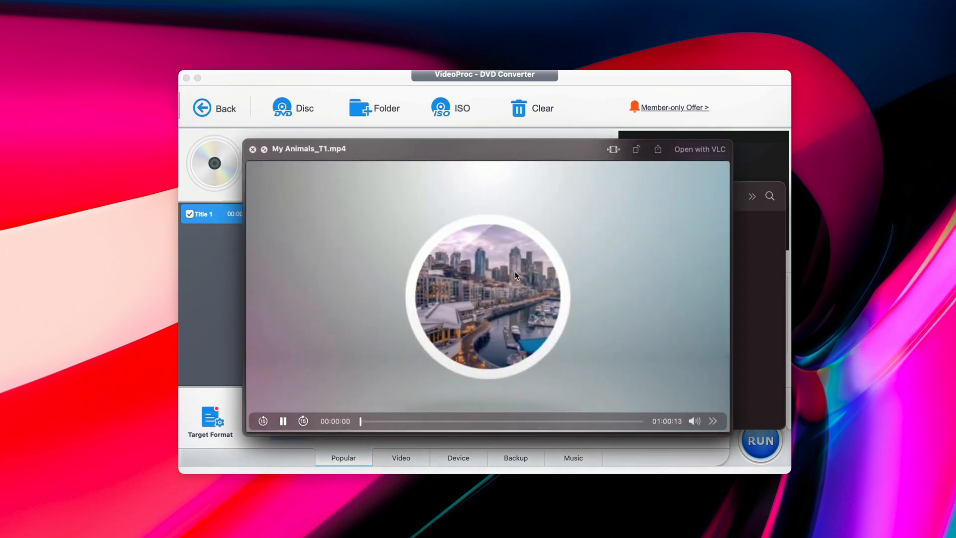